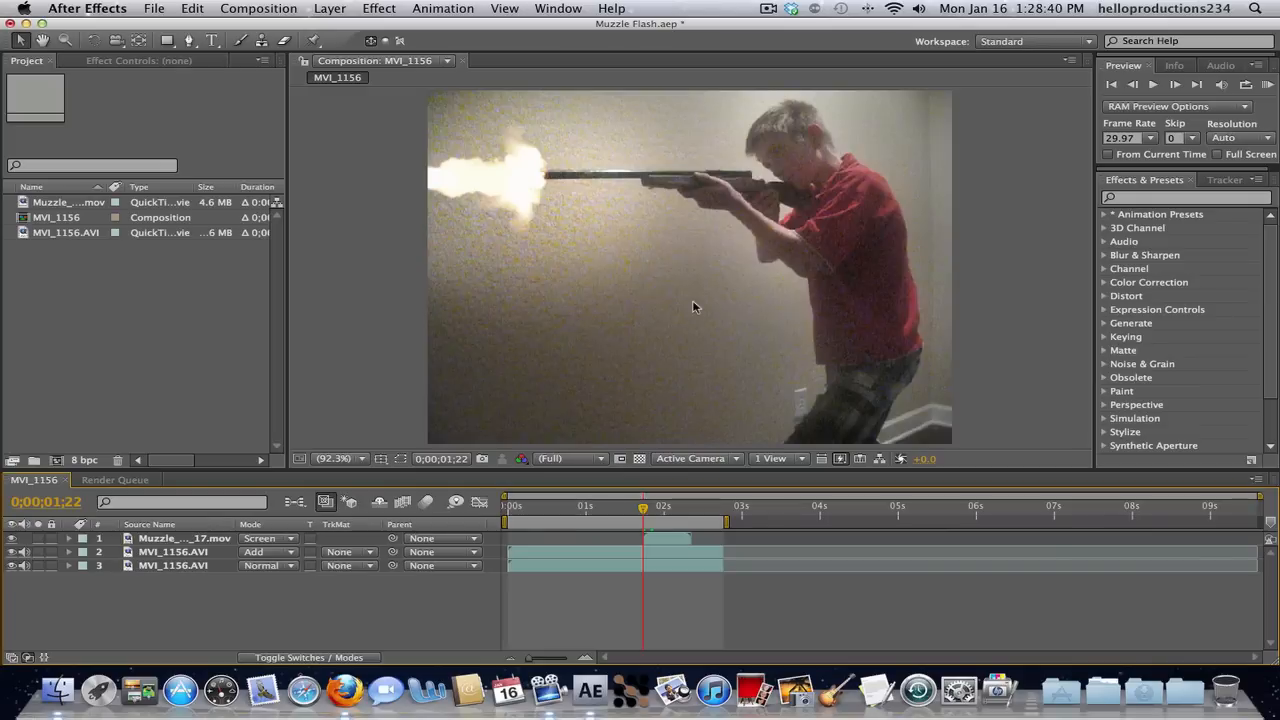
mouse_move(615, 490)
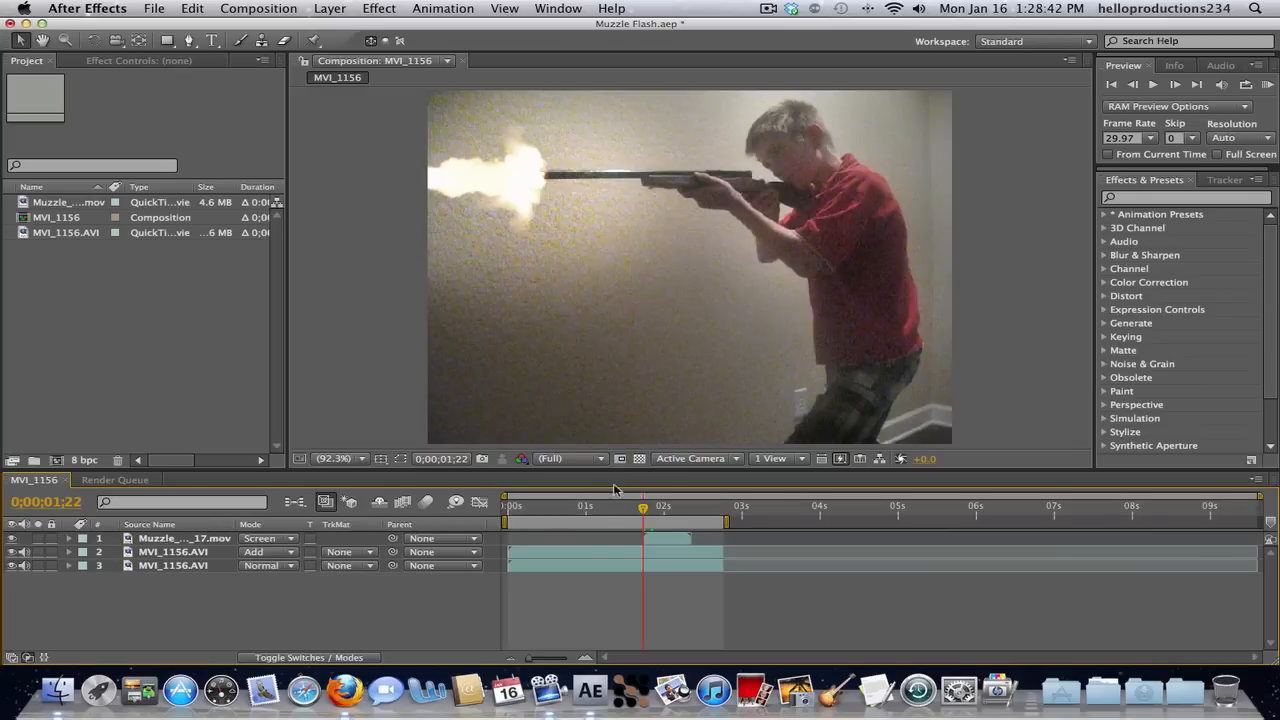
mouse_move(560, 458)
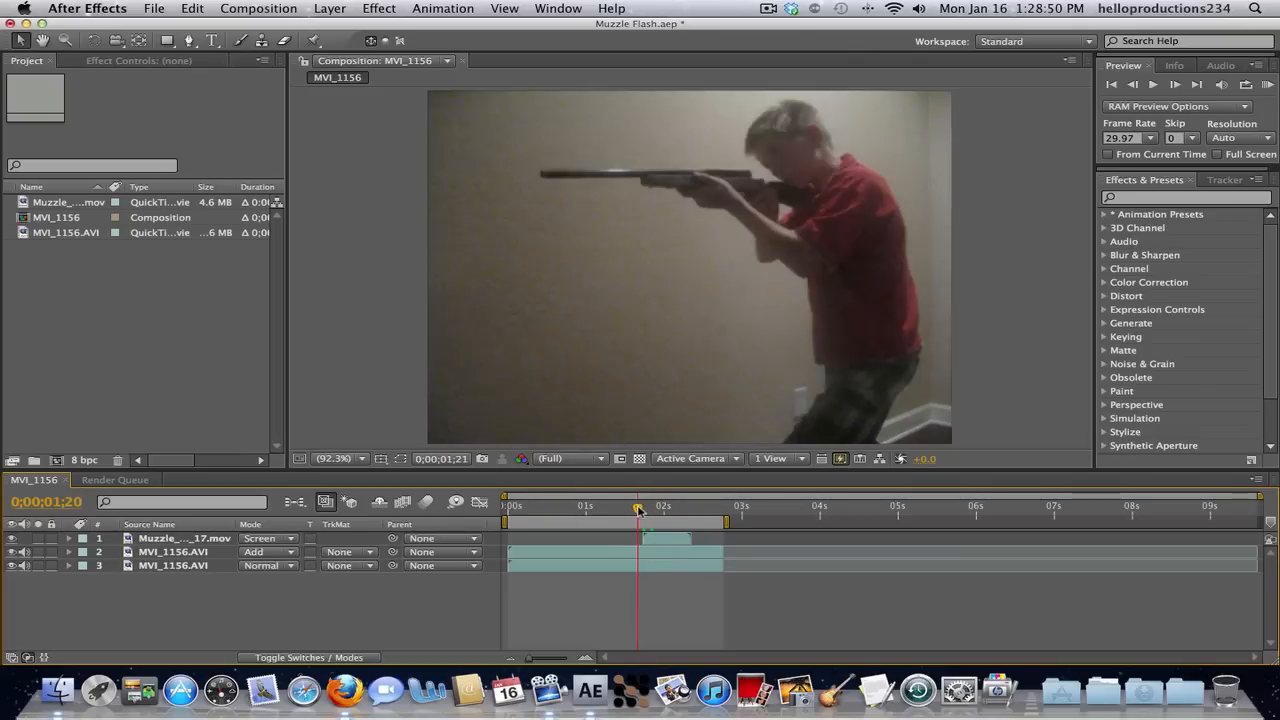
Step: Scrub the composition back and forth to find the muzzle-flash frame
left_click_drag(638, 508, 515, 508)
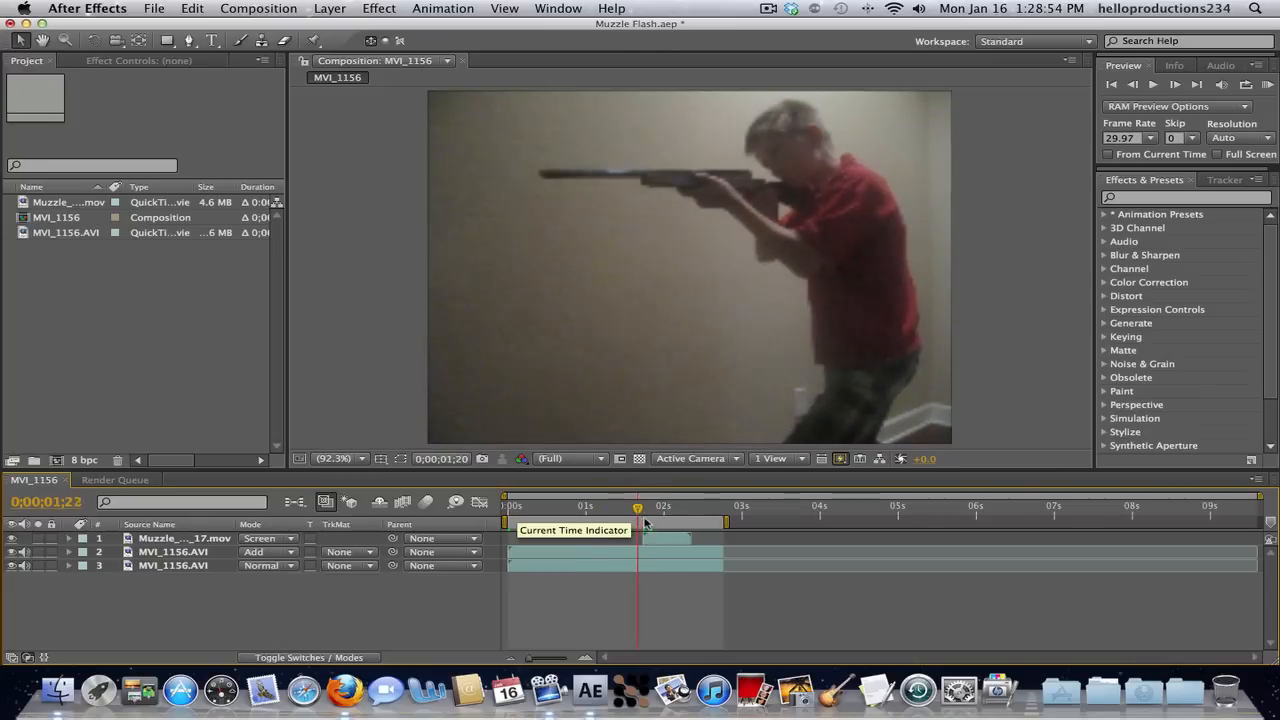
left_click_drag(637, 509, 643, 509)
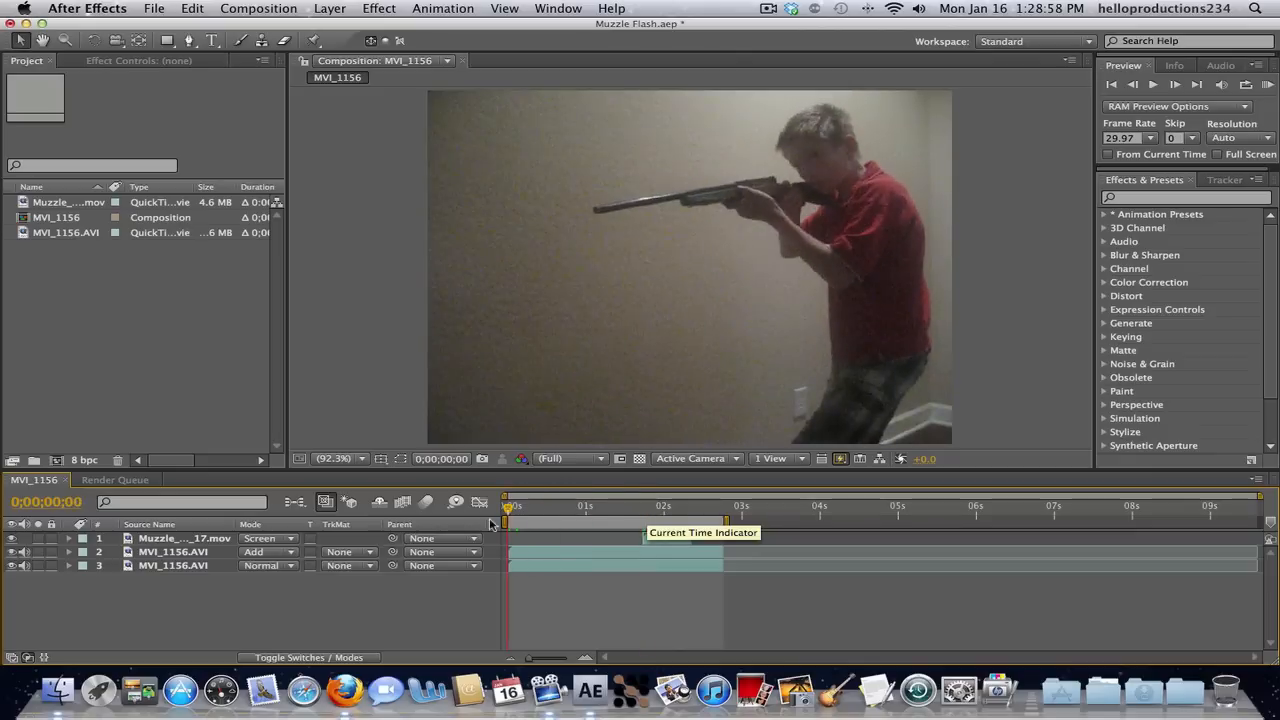
left_click_drag(507, 507, 593, 507)
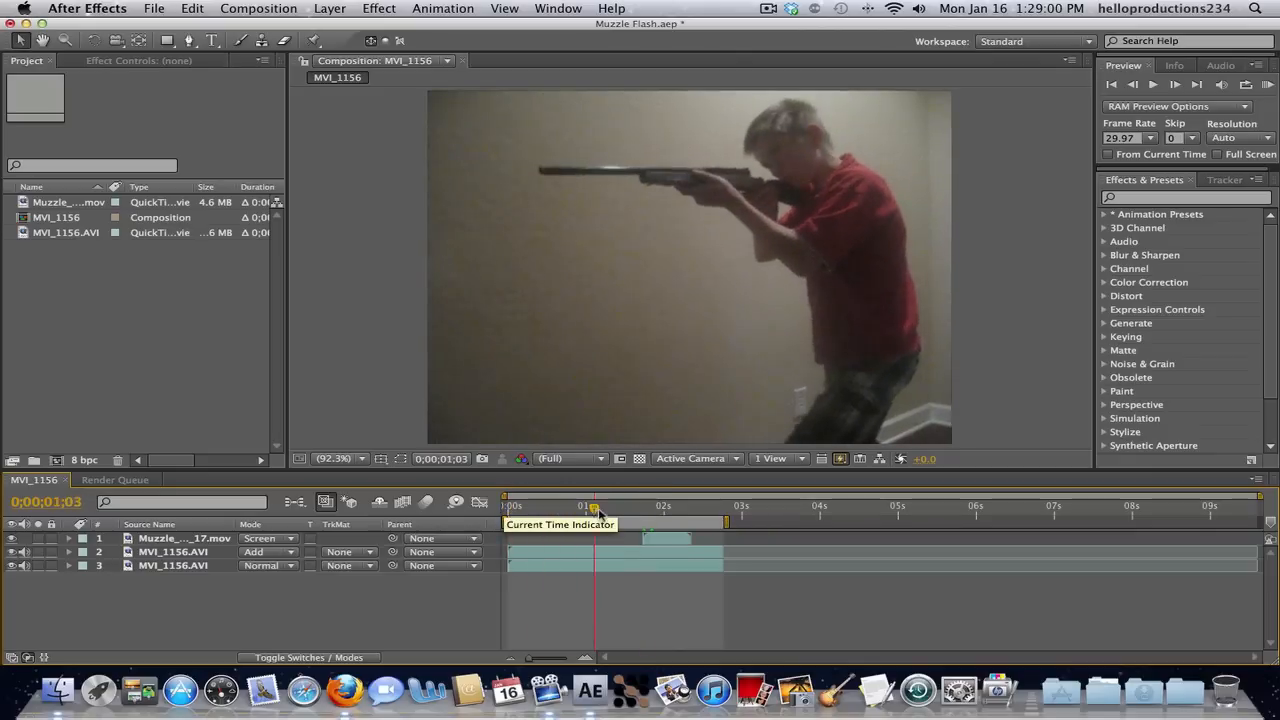
left_click_drag(593, 512, 569, 512)
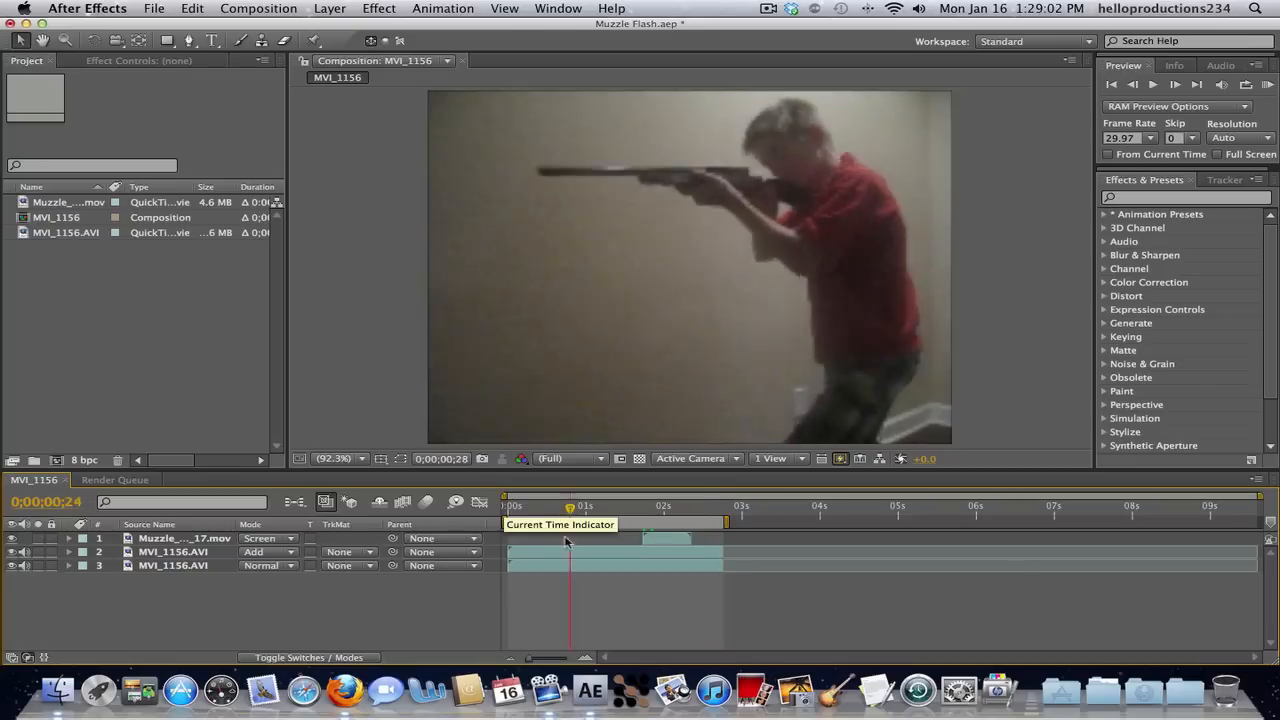
left_click_drag(570, 525, 643, 525)
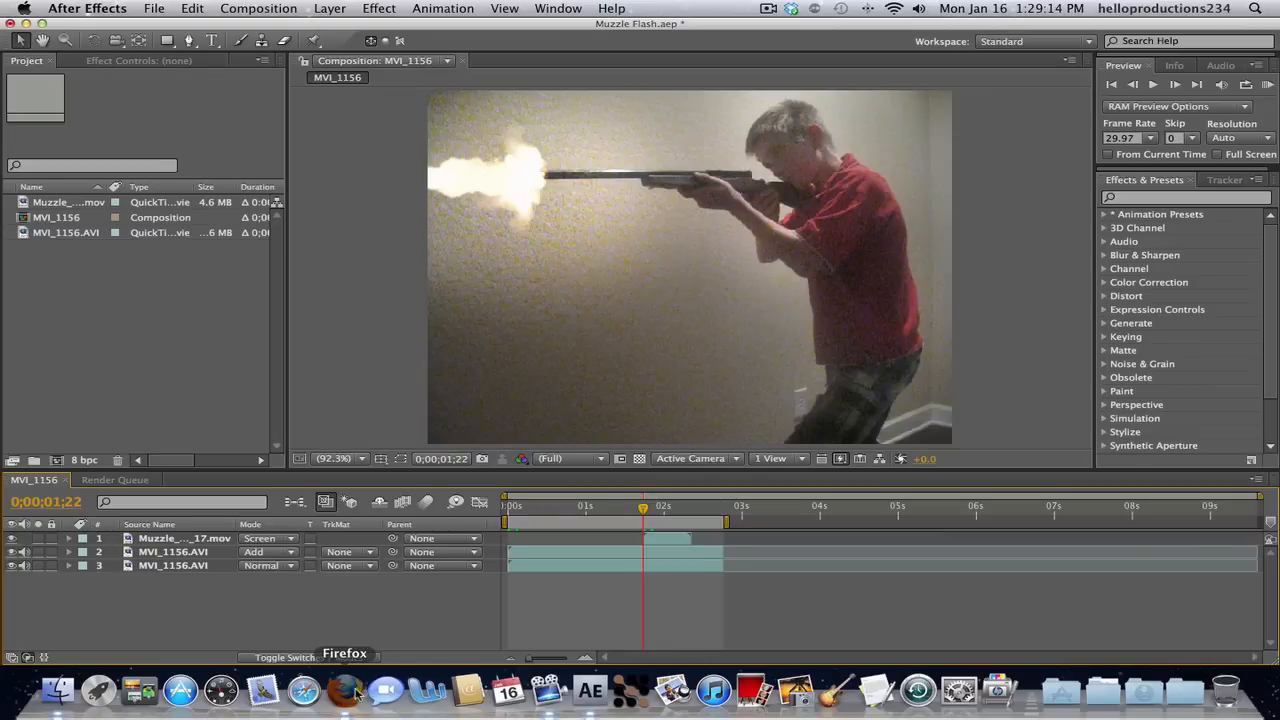
Step: Open SoundBible.com in Firefox and enter 'rifle gun shot' in its search box
left_click(344, 690)
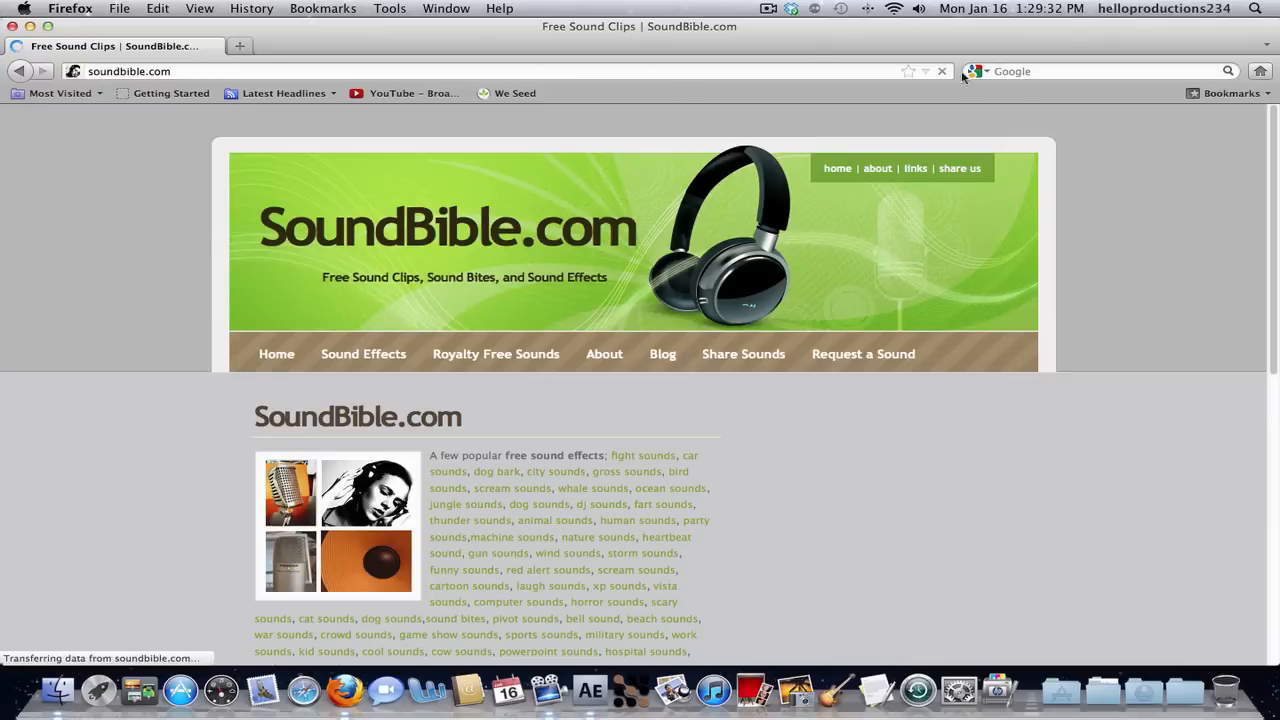
left_click(878, 419)
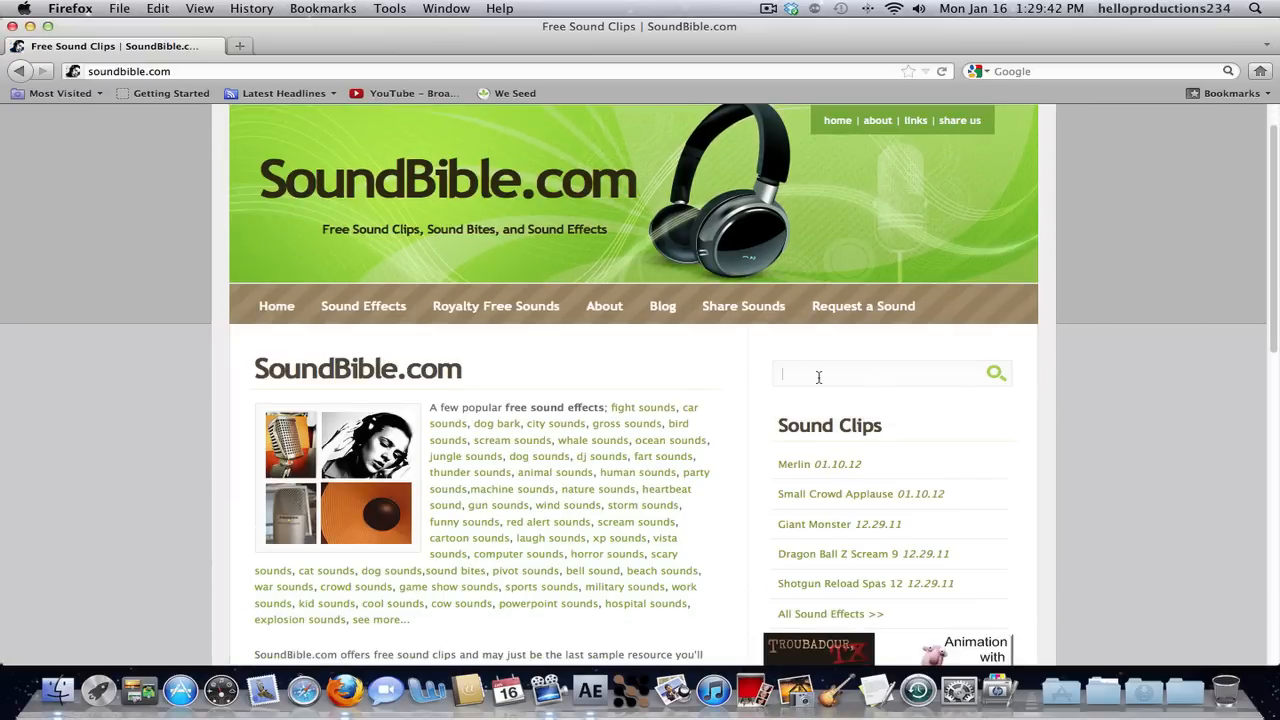
type("rifle gun shot")
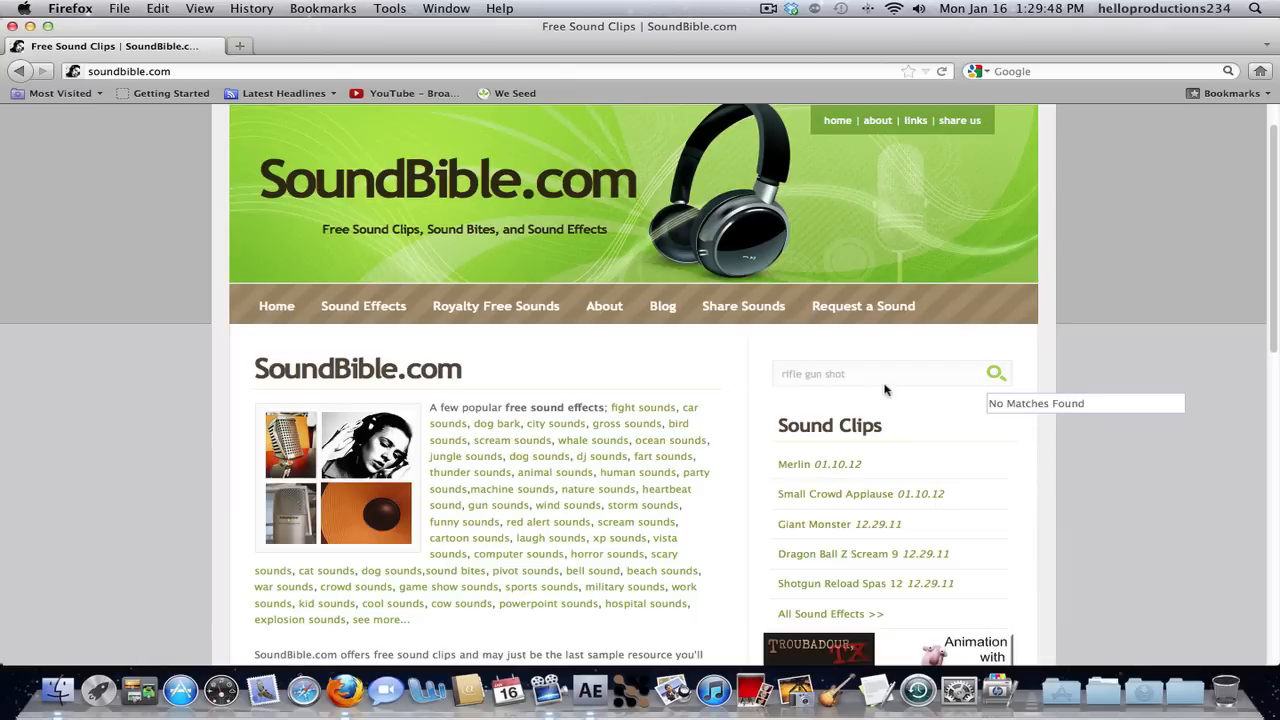
Step: Run the SoundBible search and open the Rifle Gun Shot sound's download page
left_click(995, 373)
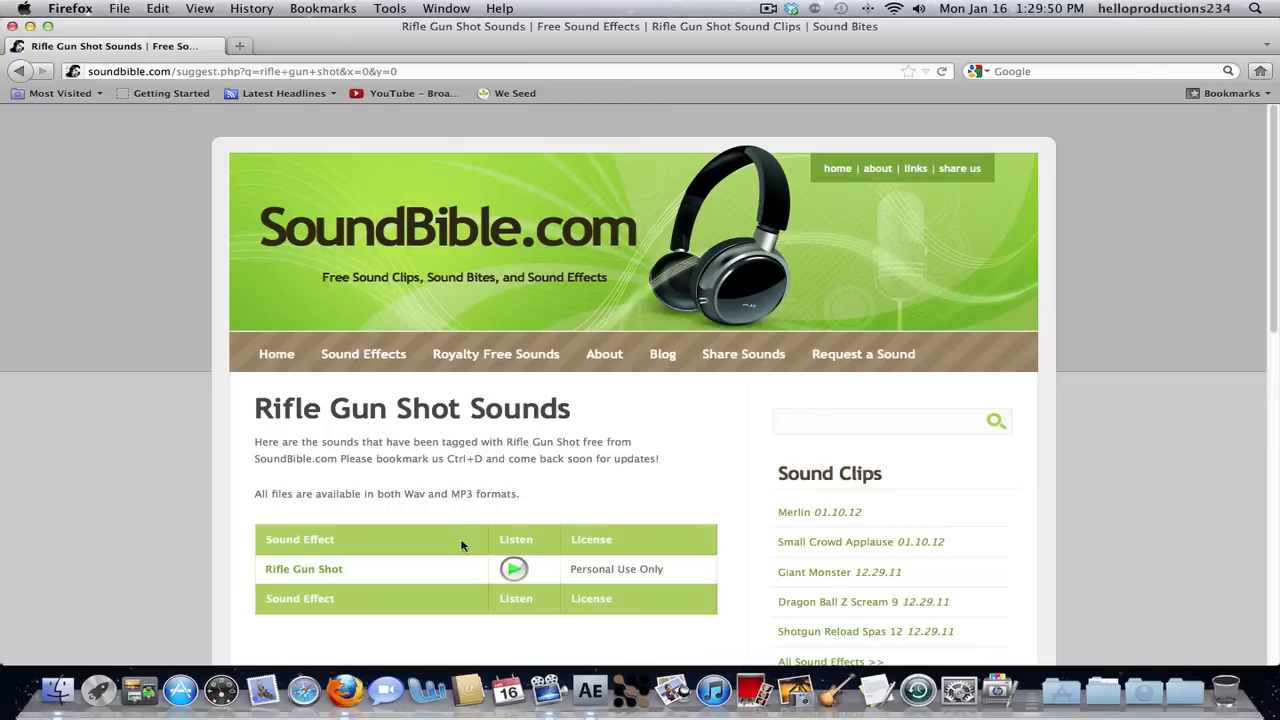
left_click(513, 569)
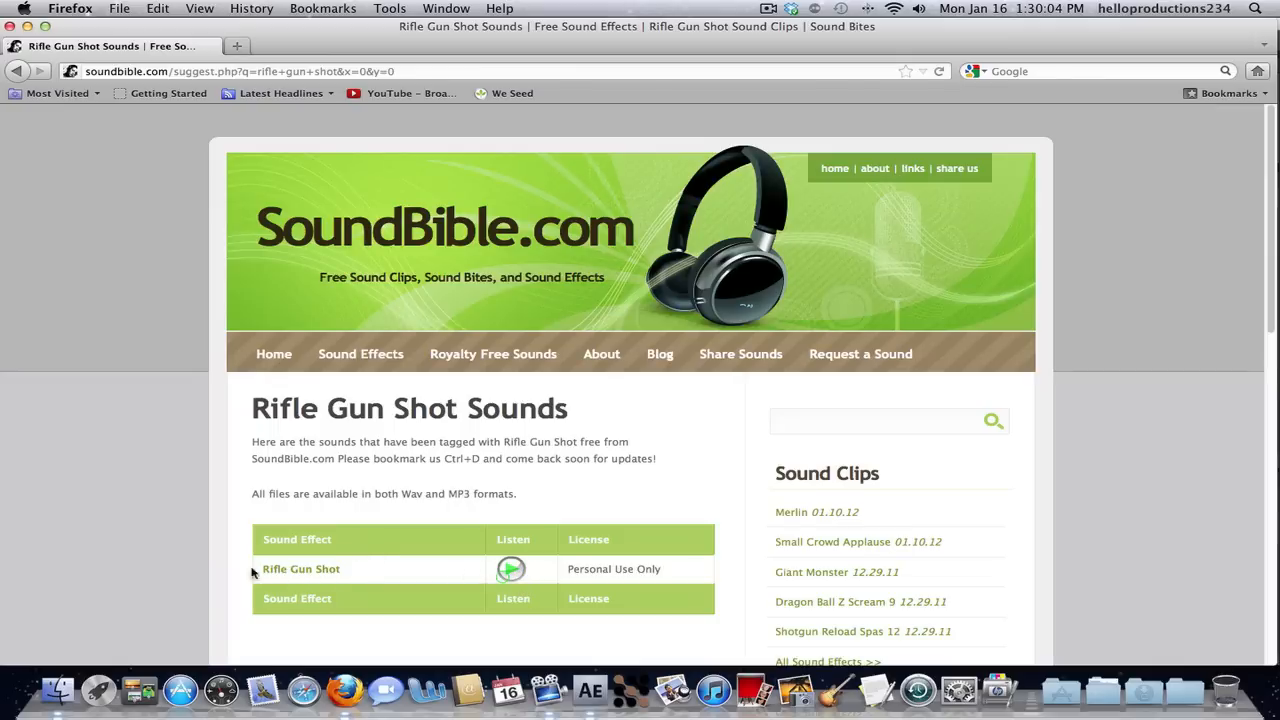
left_click(301, 568)
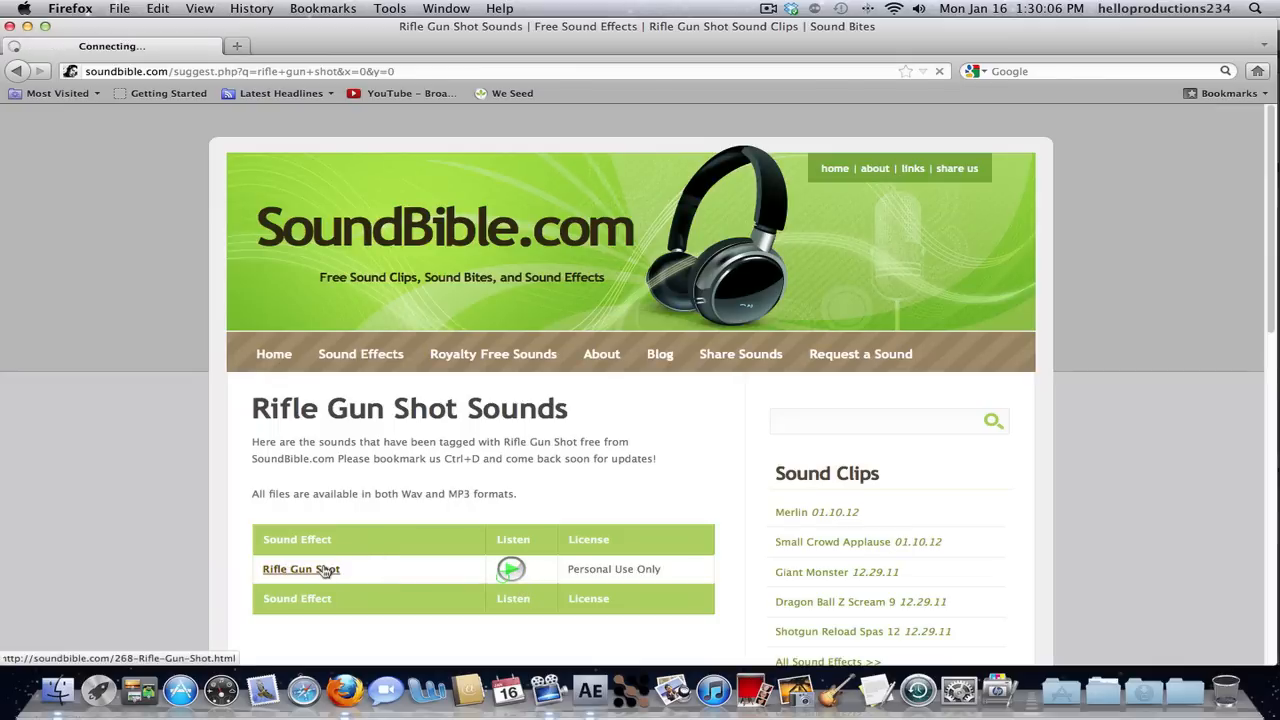
left_click(300, 569)
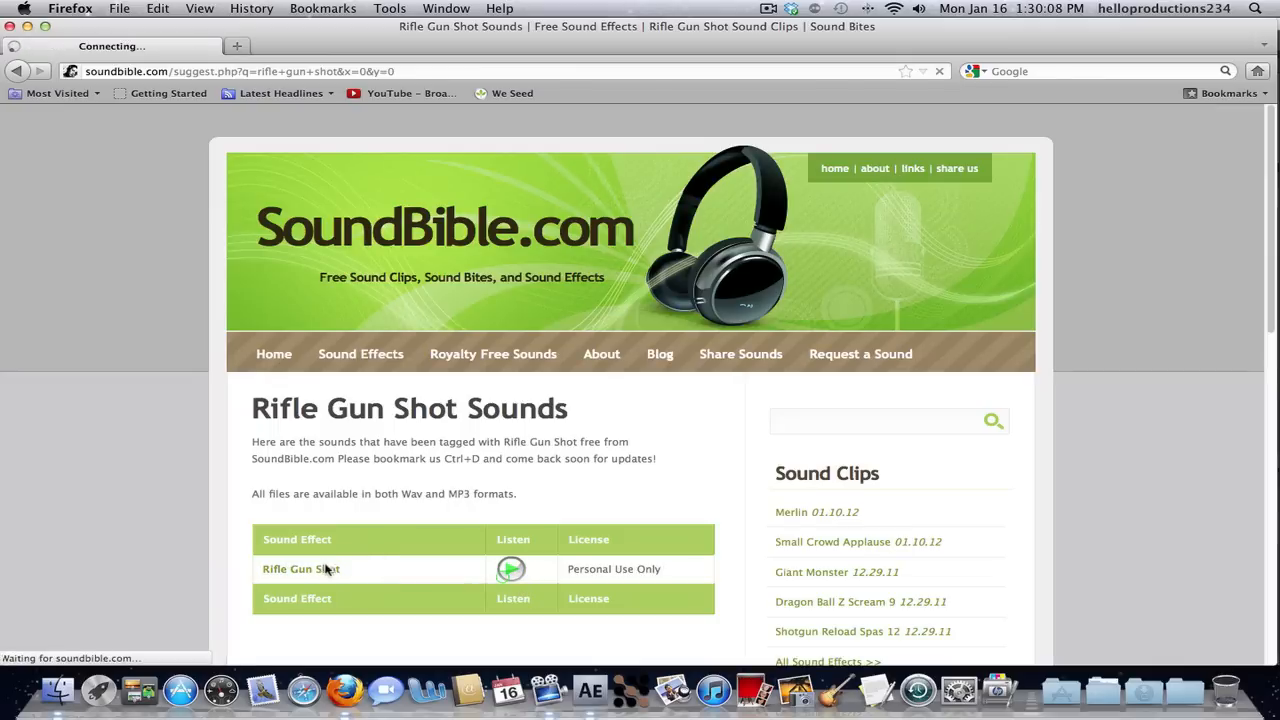
left_click(301, 568)
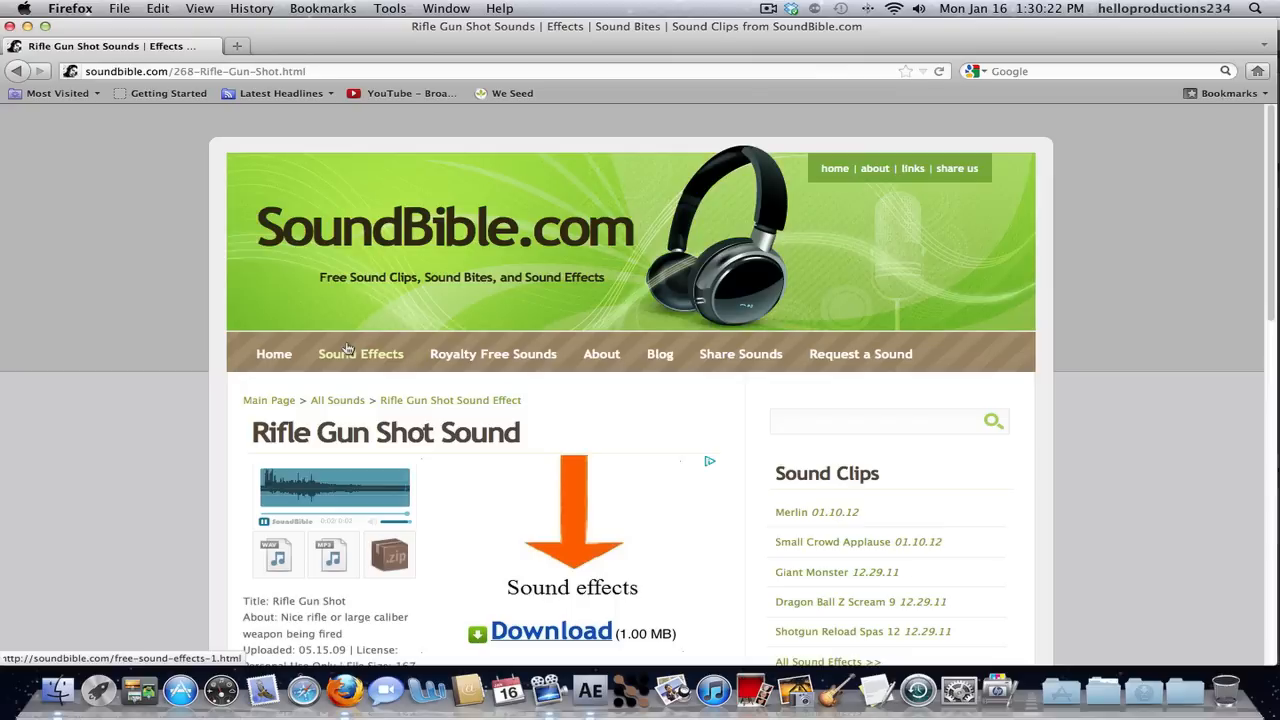
mouse_move(317, 263)
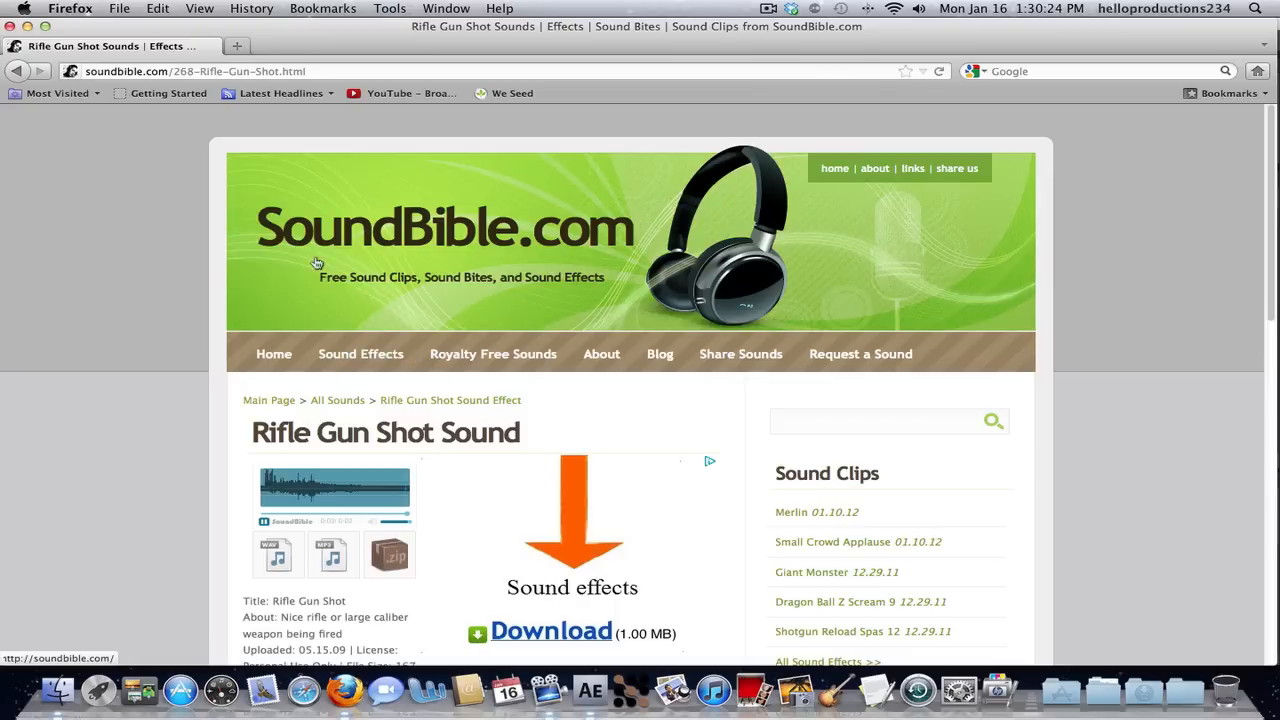
left_click(880, 421)
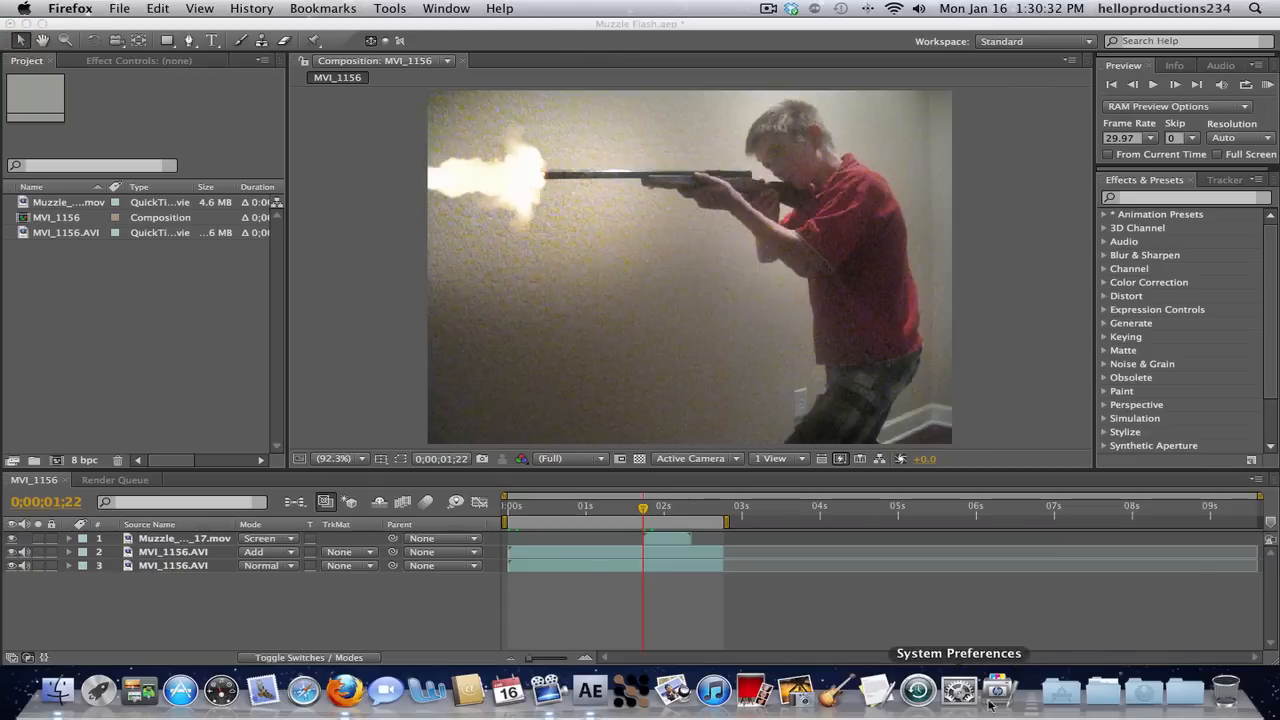
mouse_move(1061, 690)
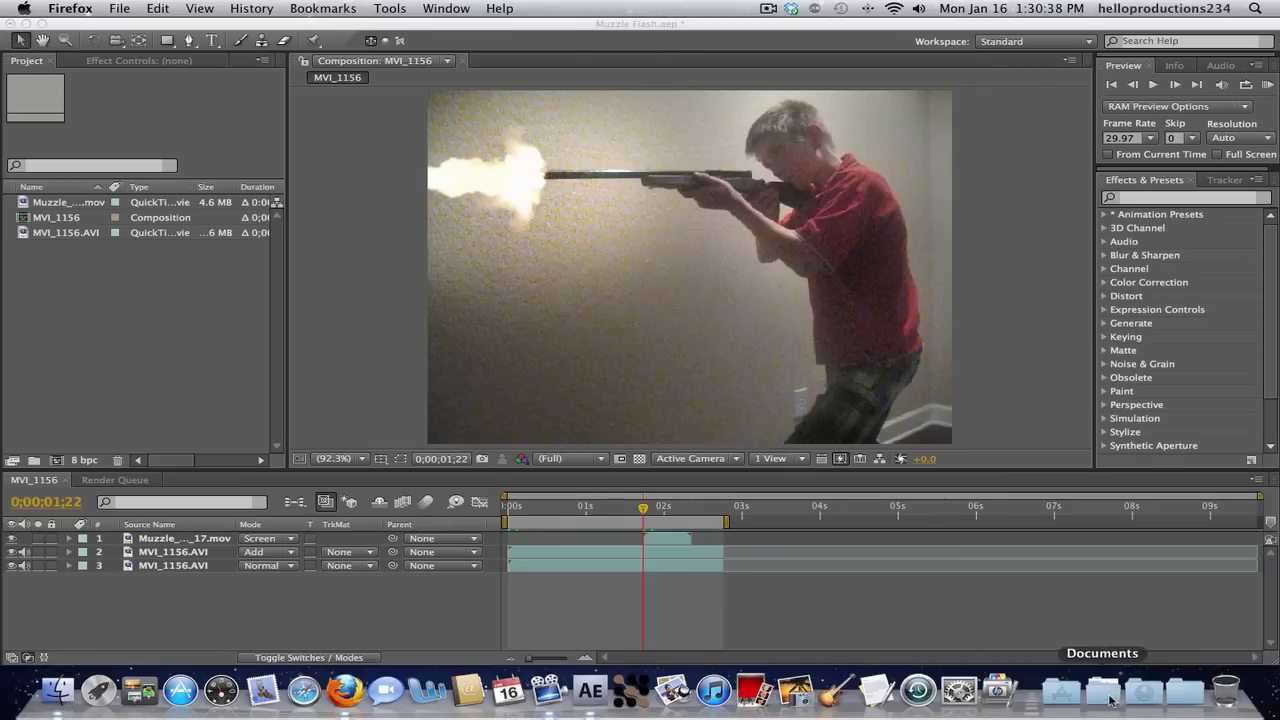
Step: Browse into the Action Essentials 2 Bonus_Sound_FX folder and select Big_Gun_01.wav
left_click(1100, 690)
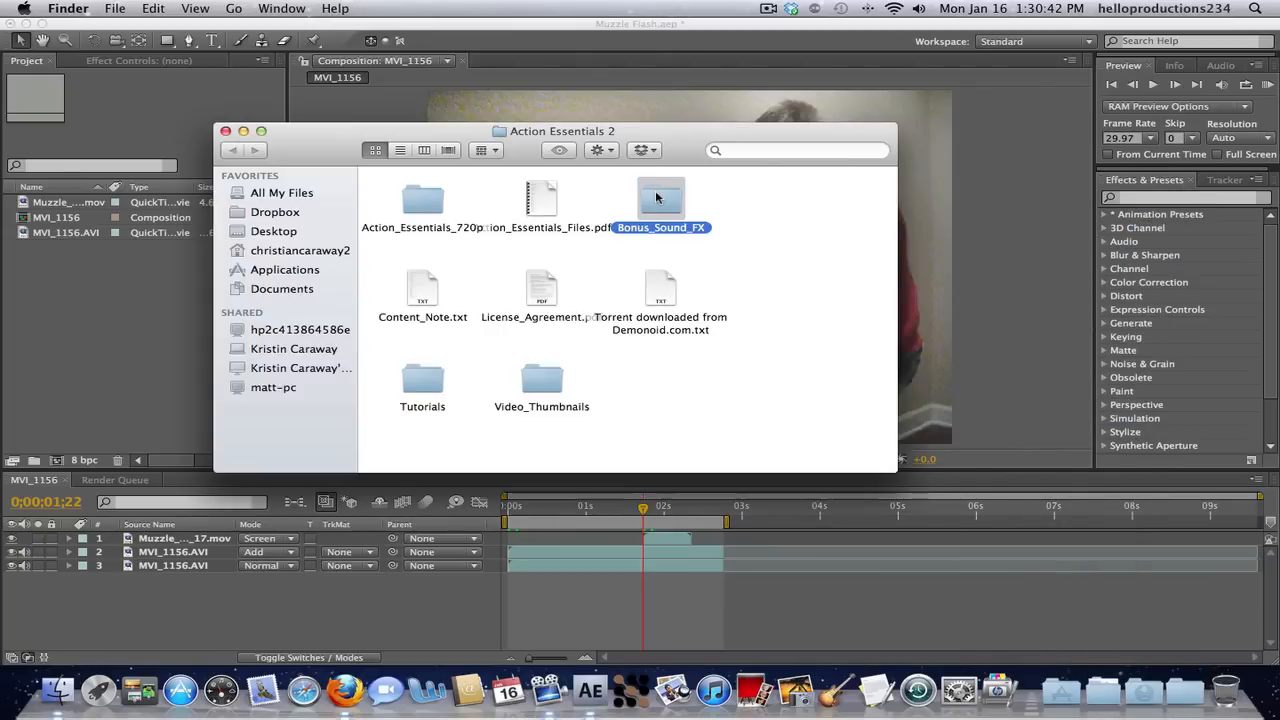
double_click(660, 197)
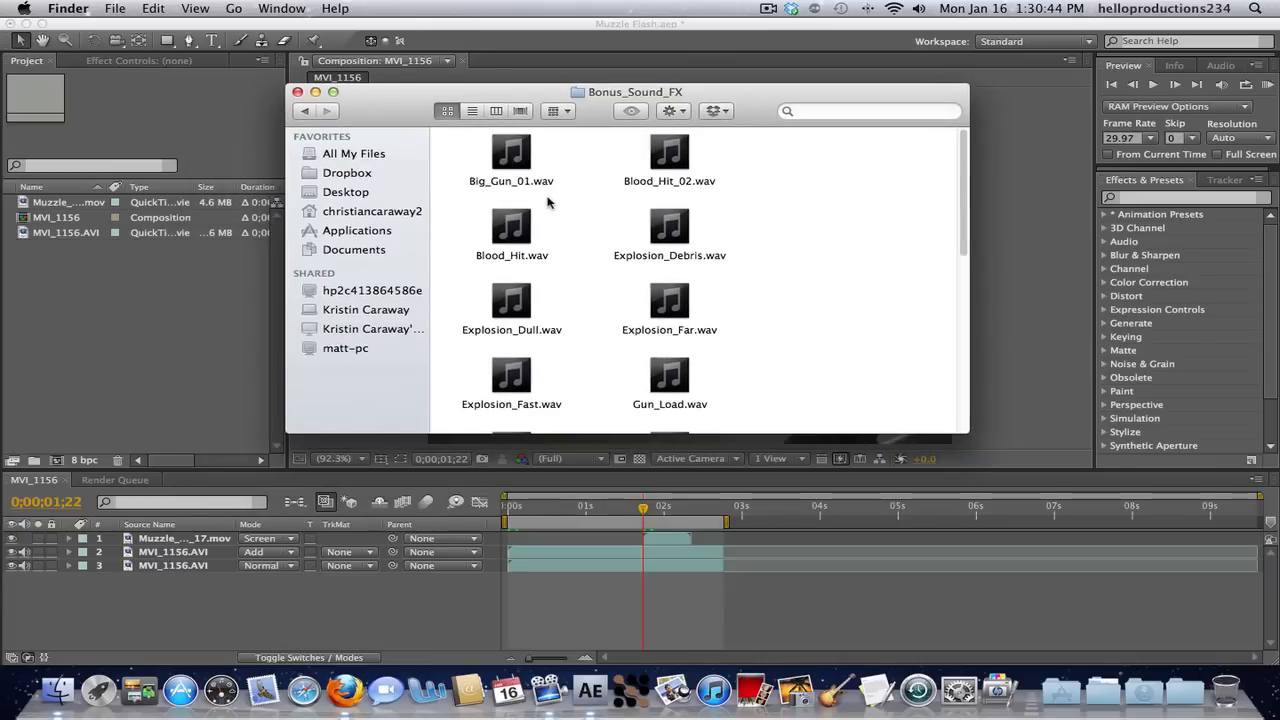
left_click_drag(635, 91, 797, 154)
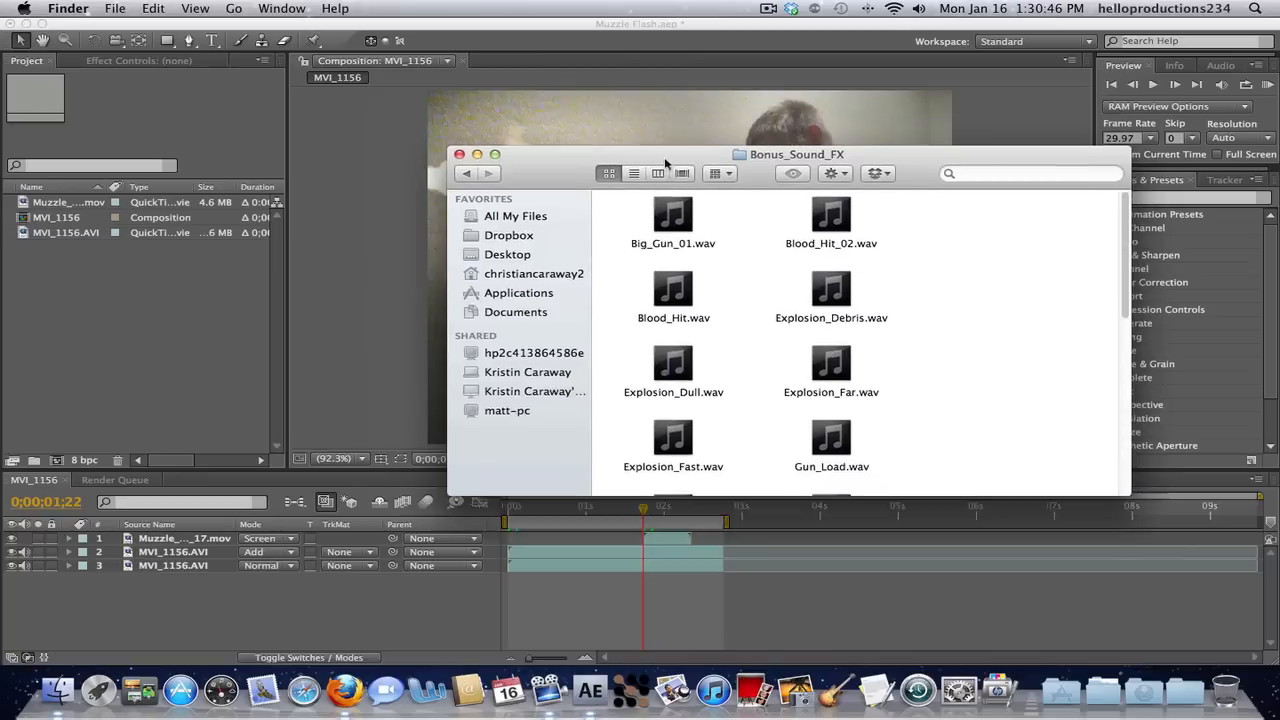
left_click(673, 215)
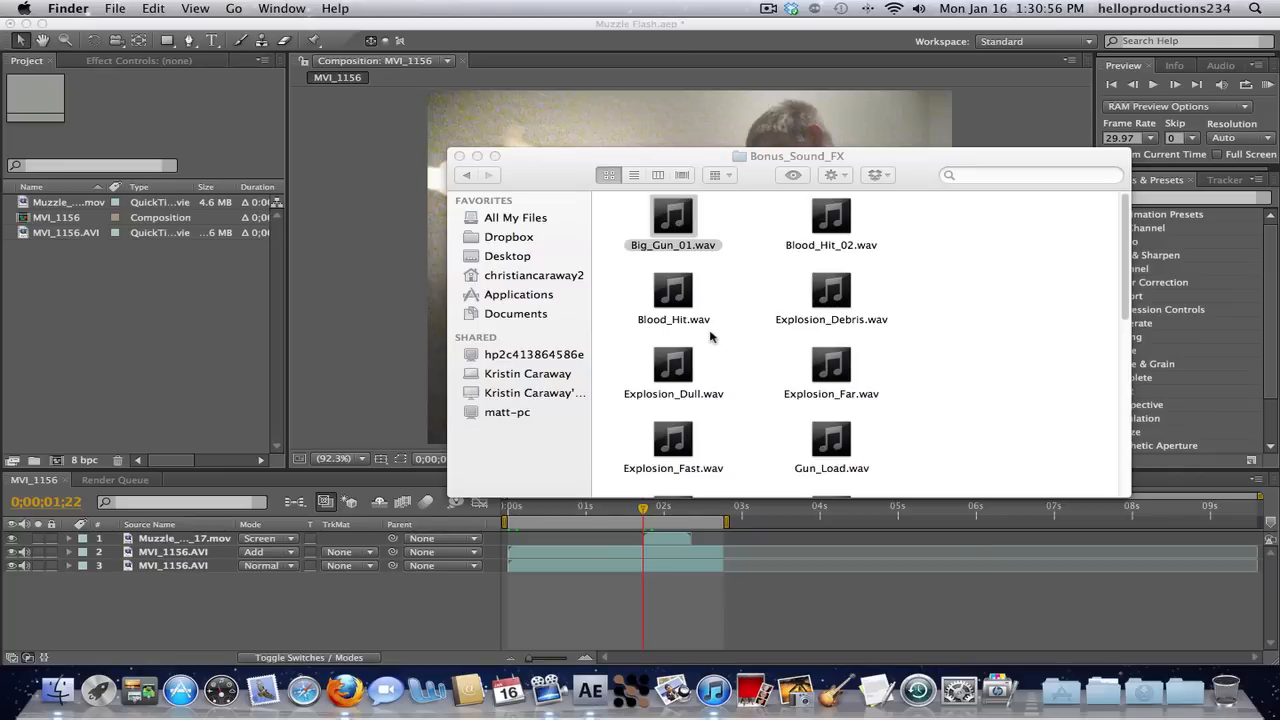
left_click(714, 689)
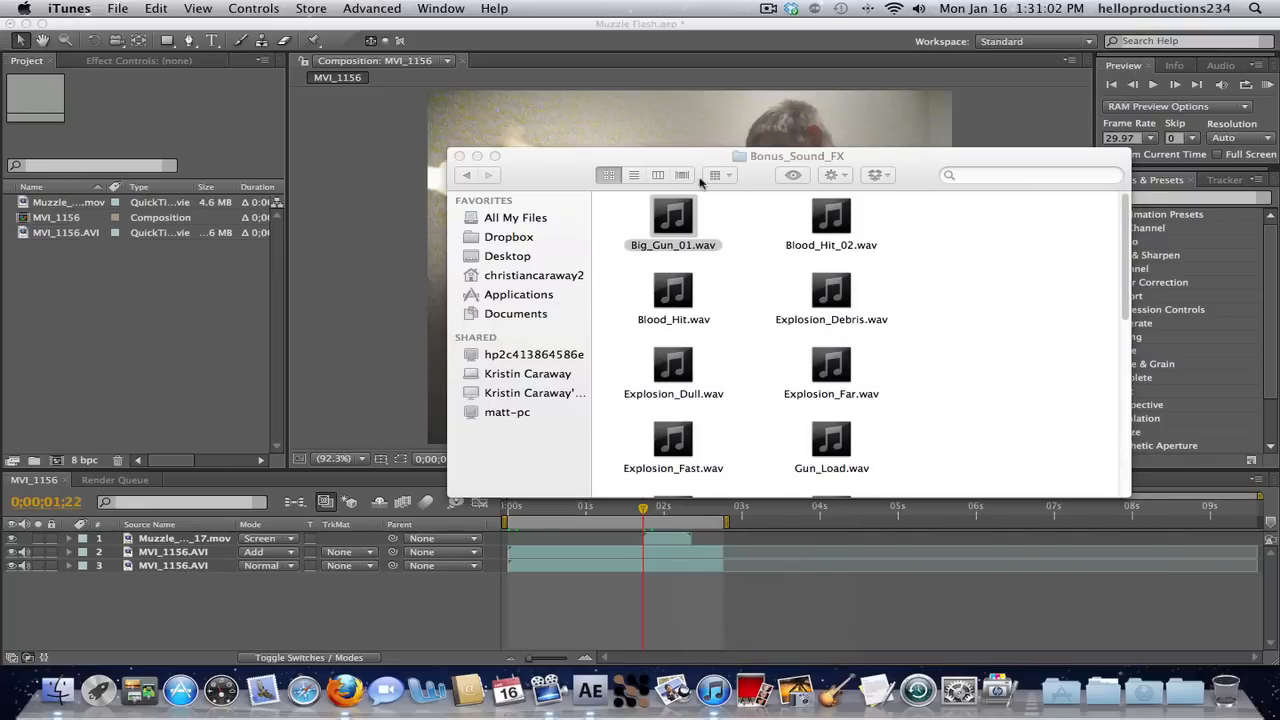
Step: Add Big_Gun_01.wav to MVI_1156 as layer 4 at the flash frame and twirl it open
left_click(672, 216)
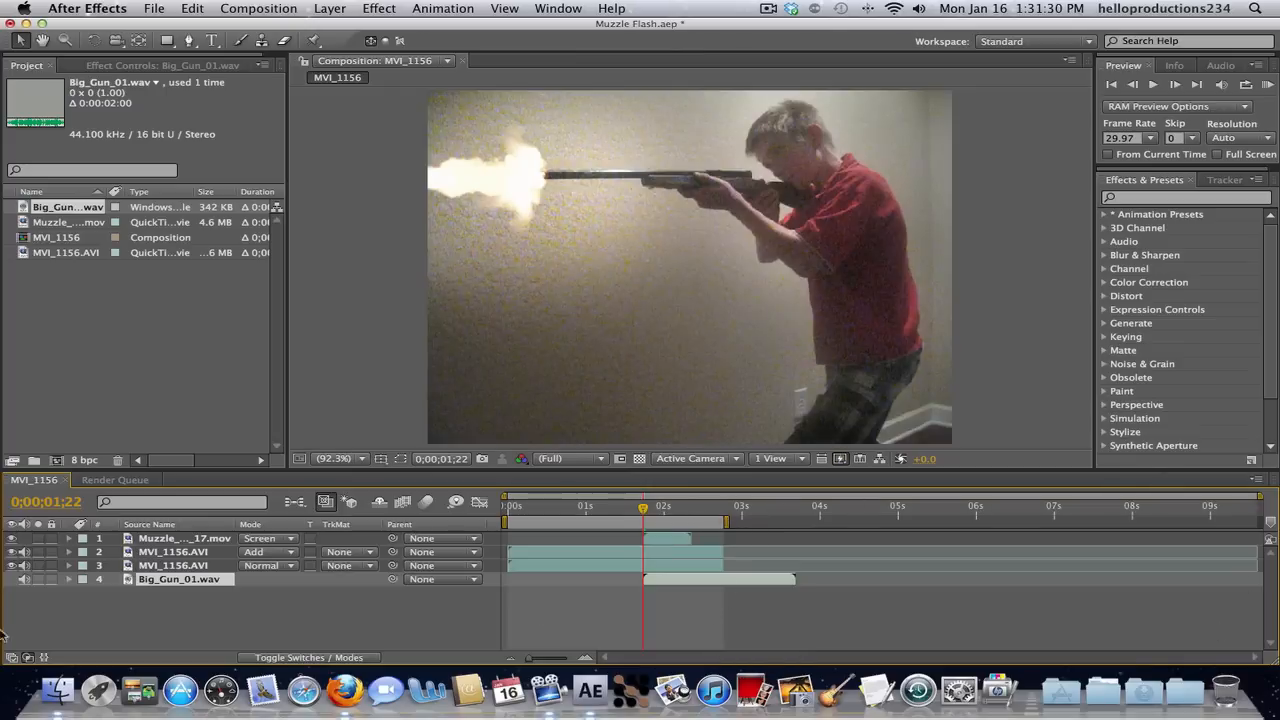
left_click(84, 579)
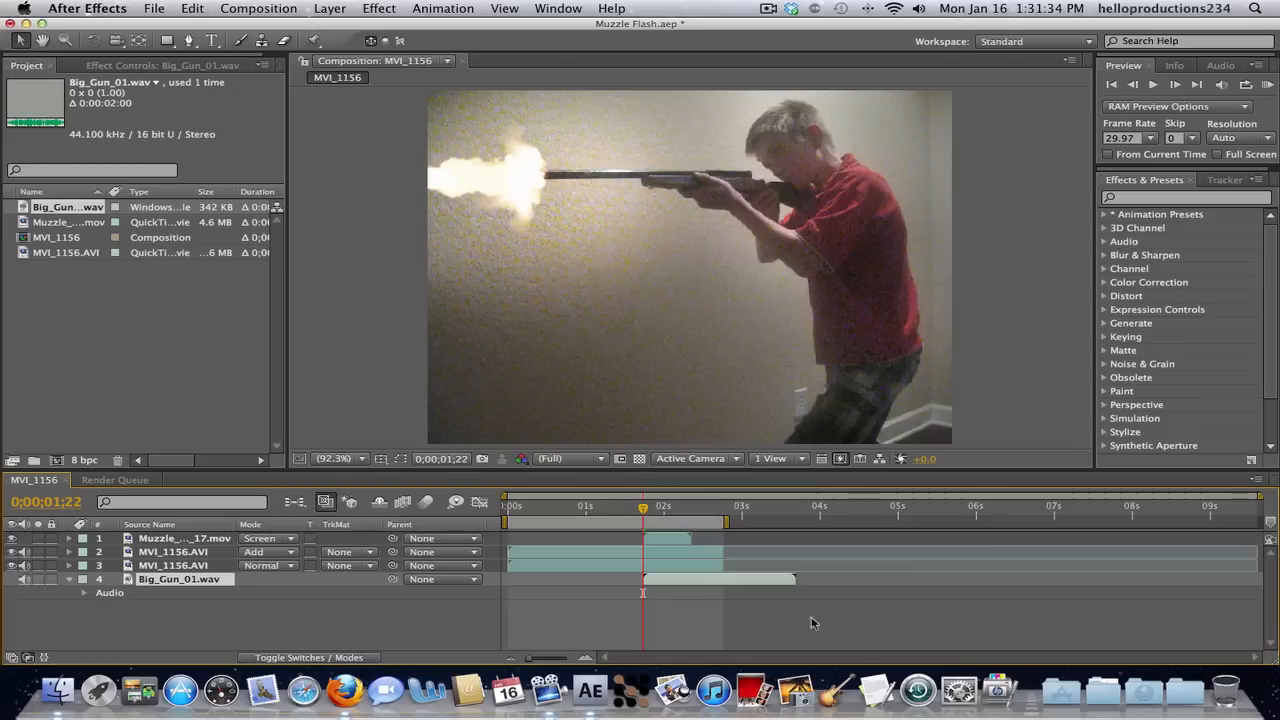
left_click(84, 592)
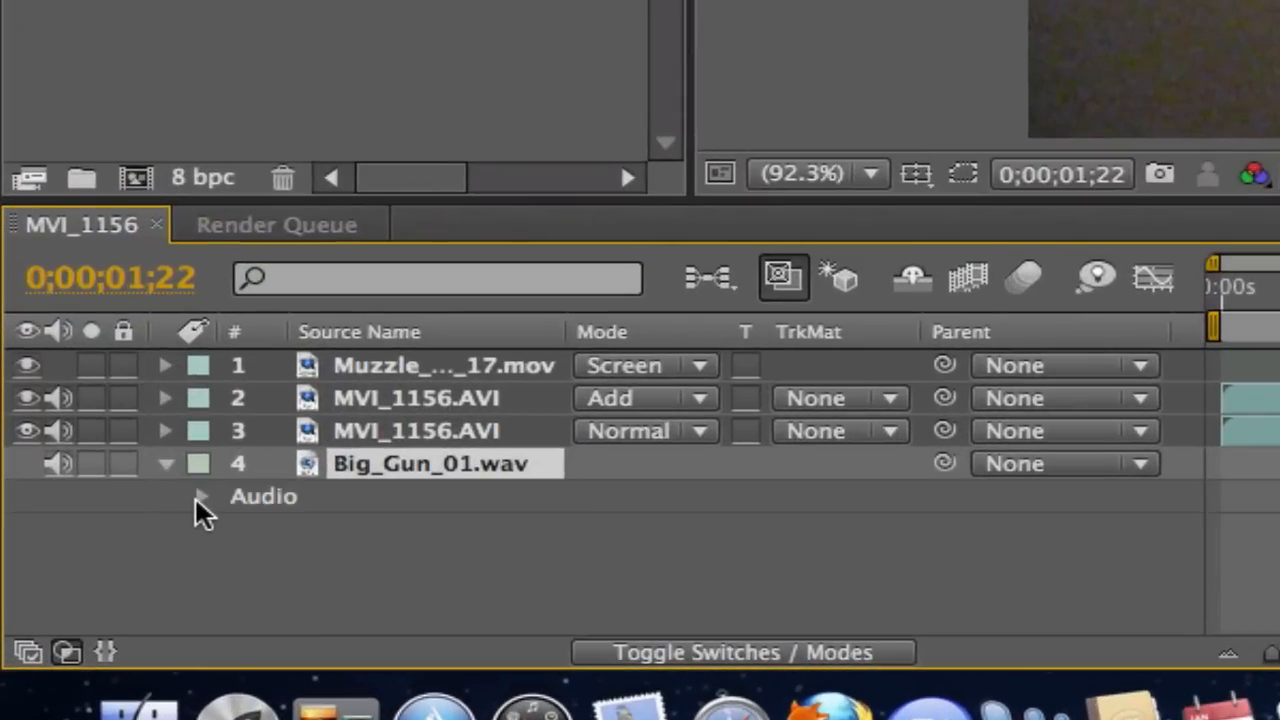
Step: Show the Big_Gun_01.wav waveform and park the time indicator on its spike near 1;26
left_click(200, 496)
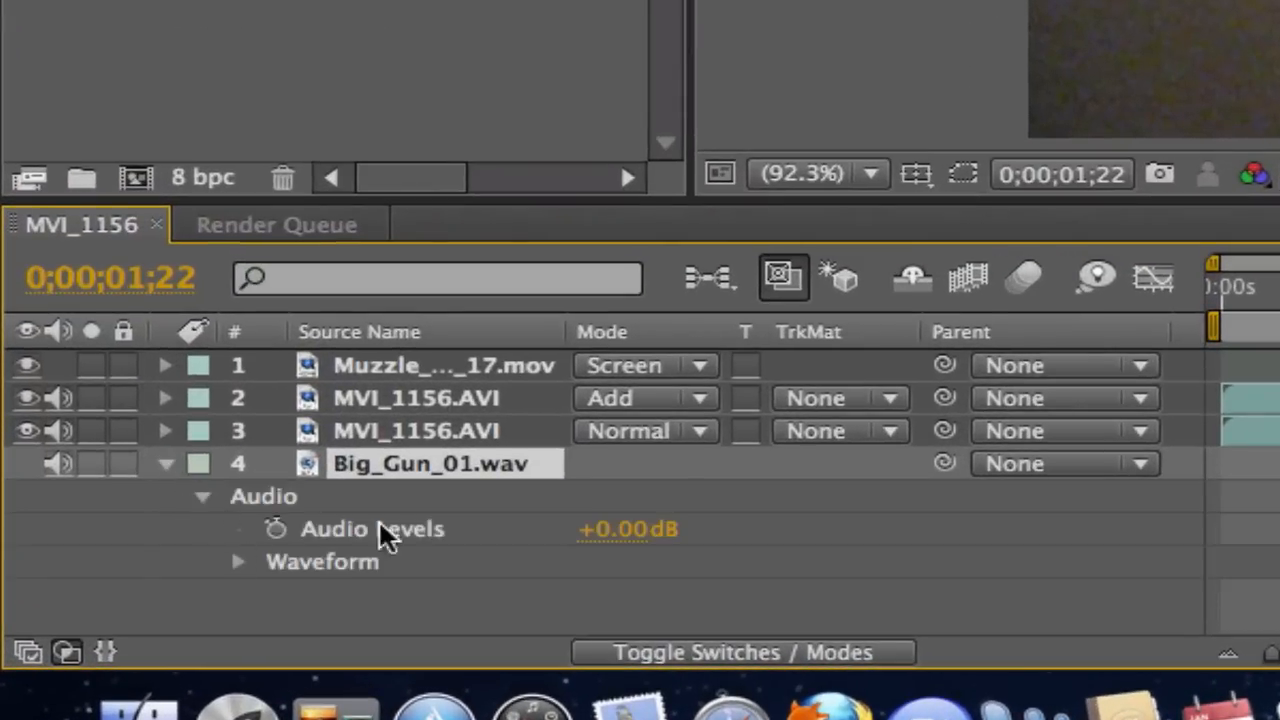
mouse_move(248, 570)
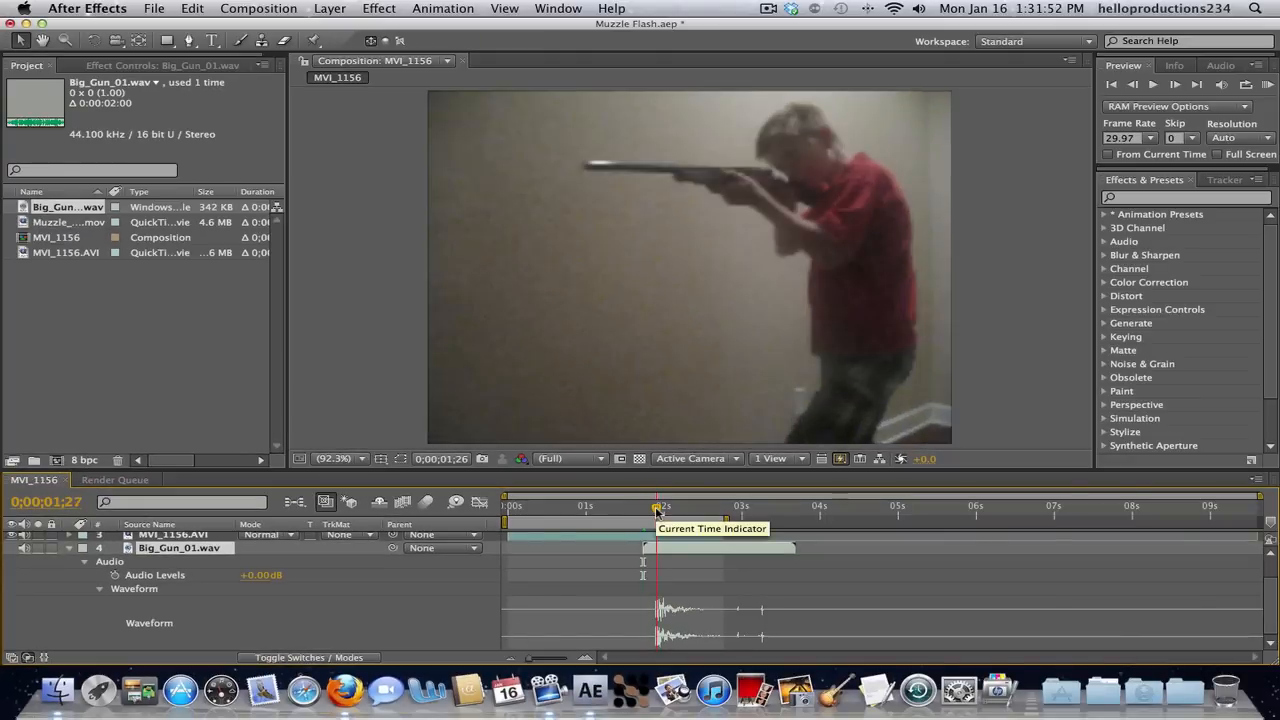
left_click(655, 505)
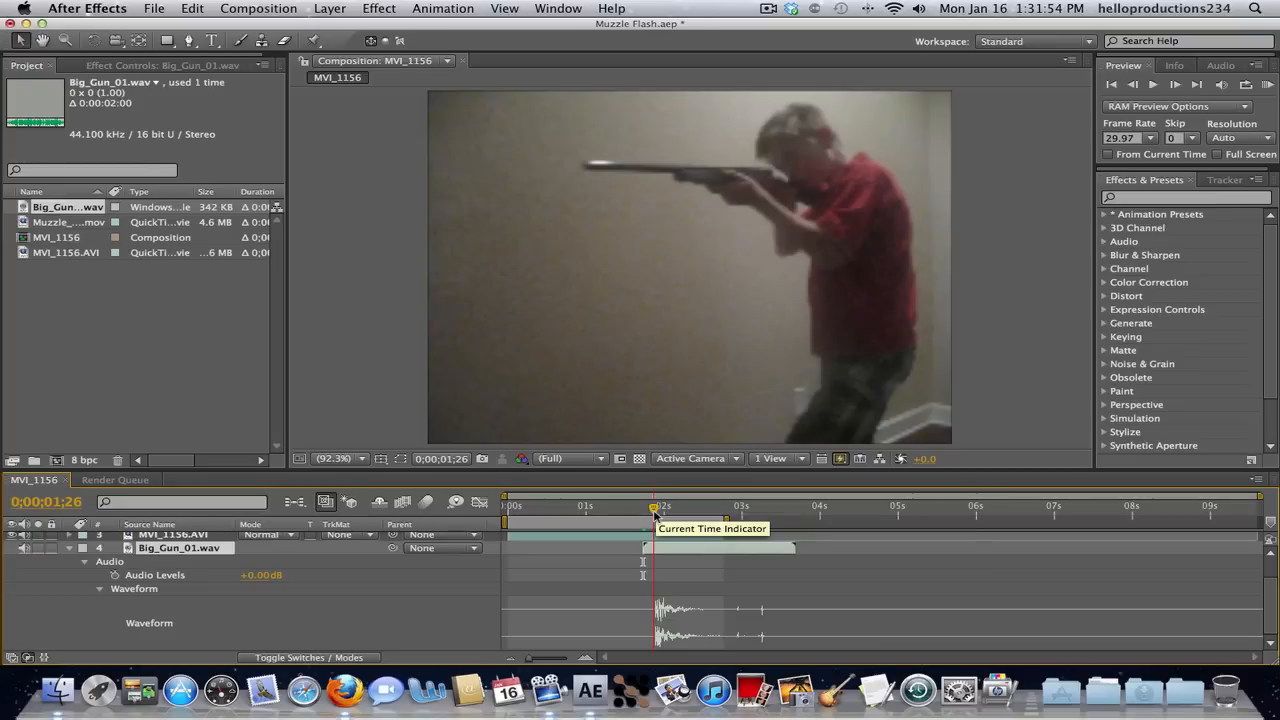
left_click_drag(655, 505, 695, 505)
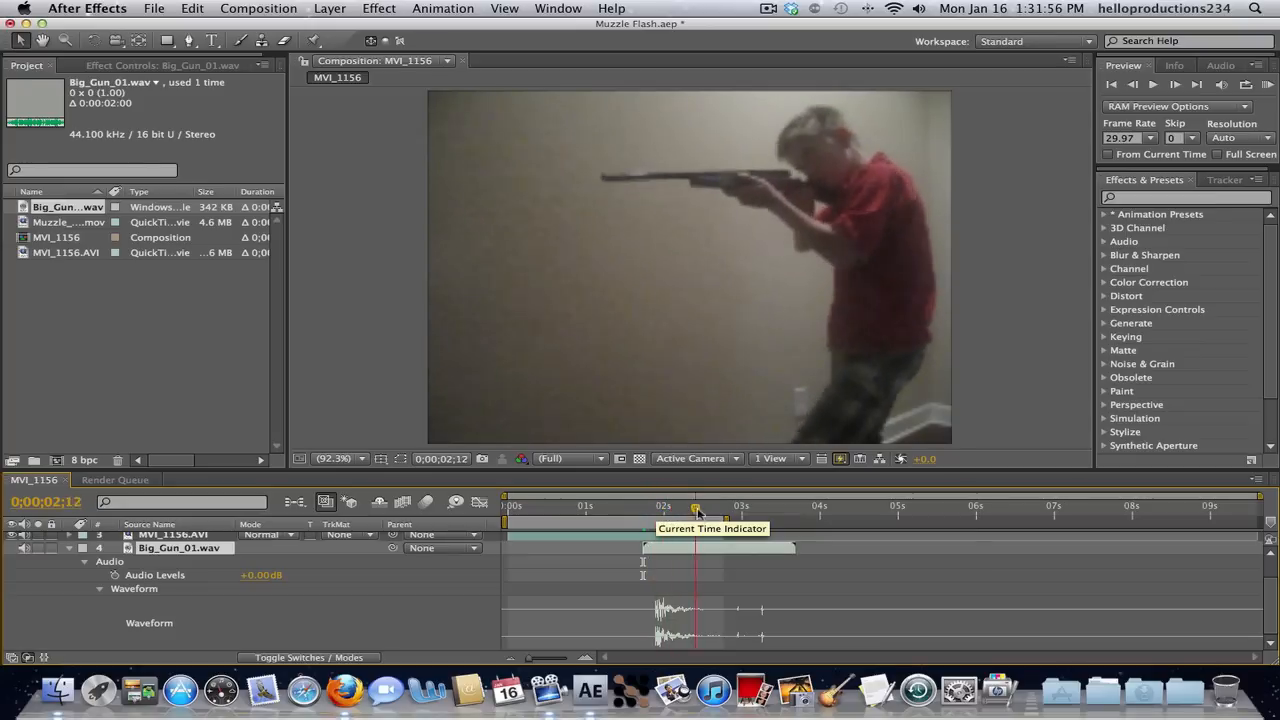
left_click_drag(697, 510, 737, 510)
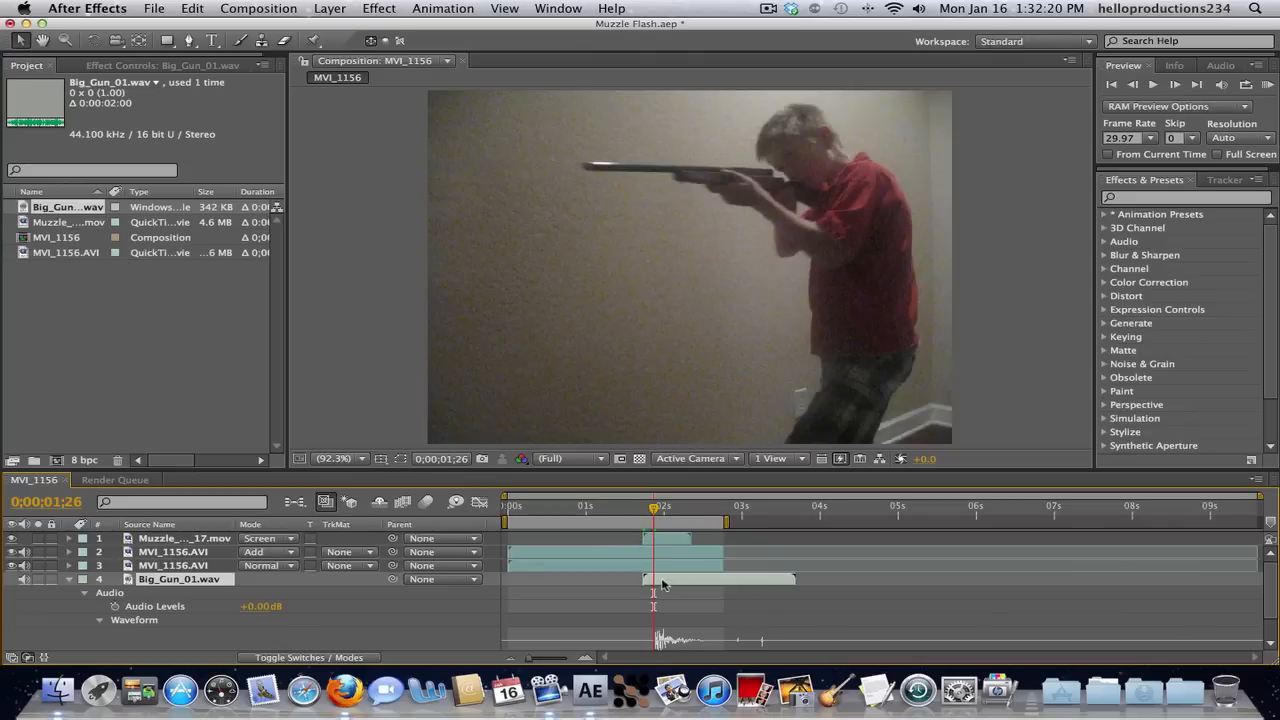
mouse_move(662, 584)
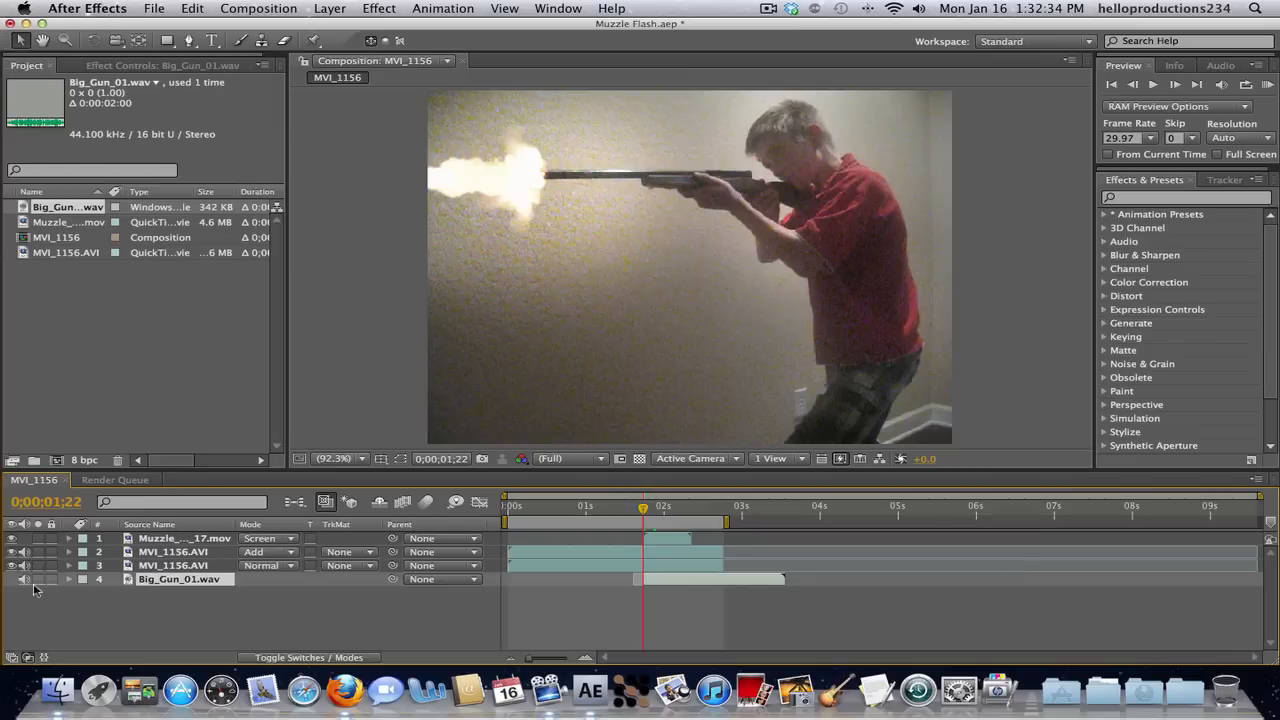
Step: Slide Big_Gun_01.wav earlier so its waveform spike meets the 0;00;01;22 flash frame
left_click(69, 579)
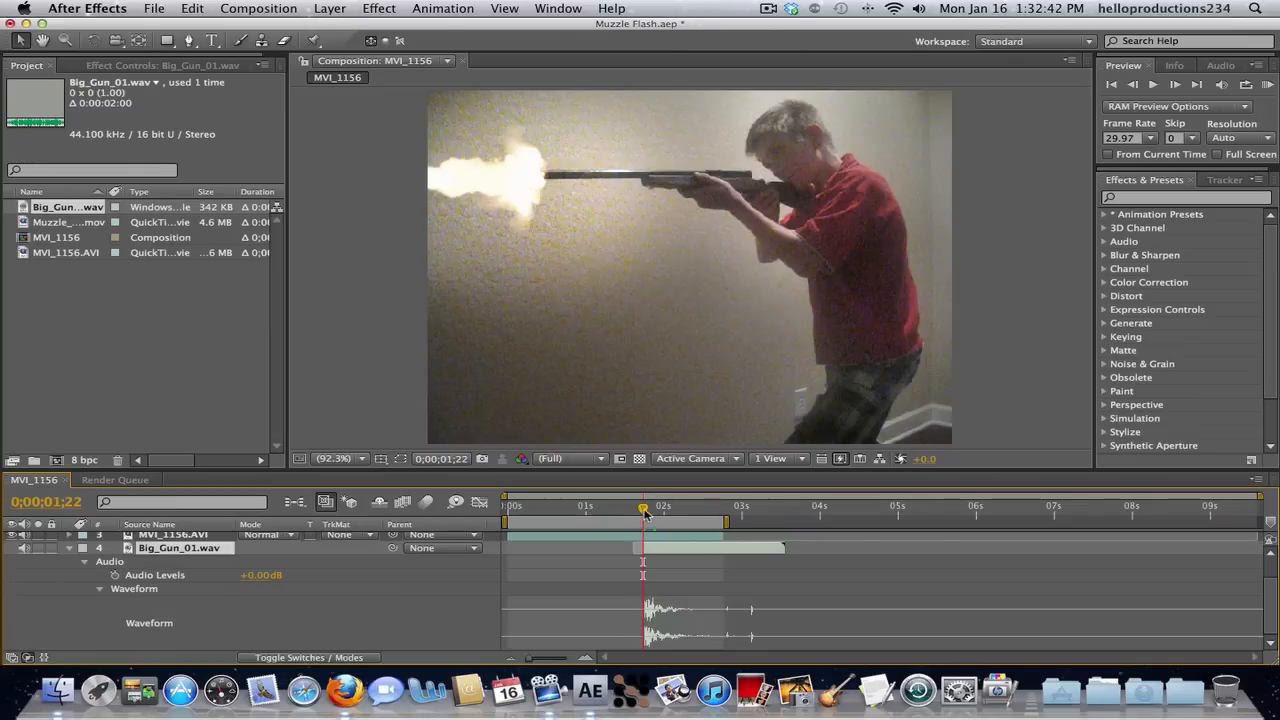
left_click_drag(643, 510, 724, 510)
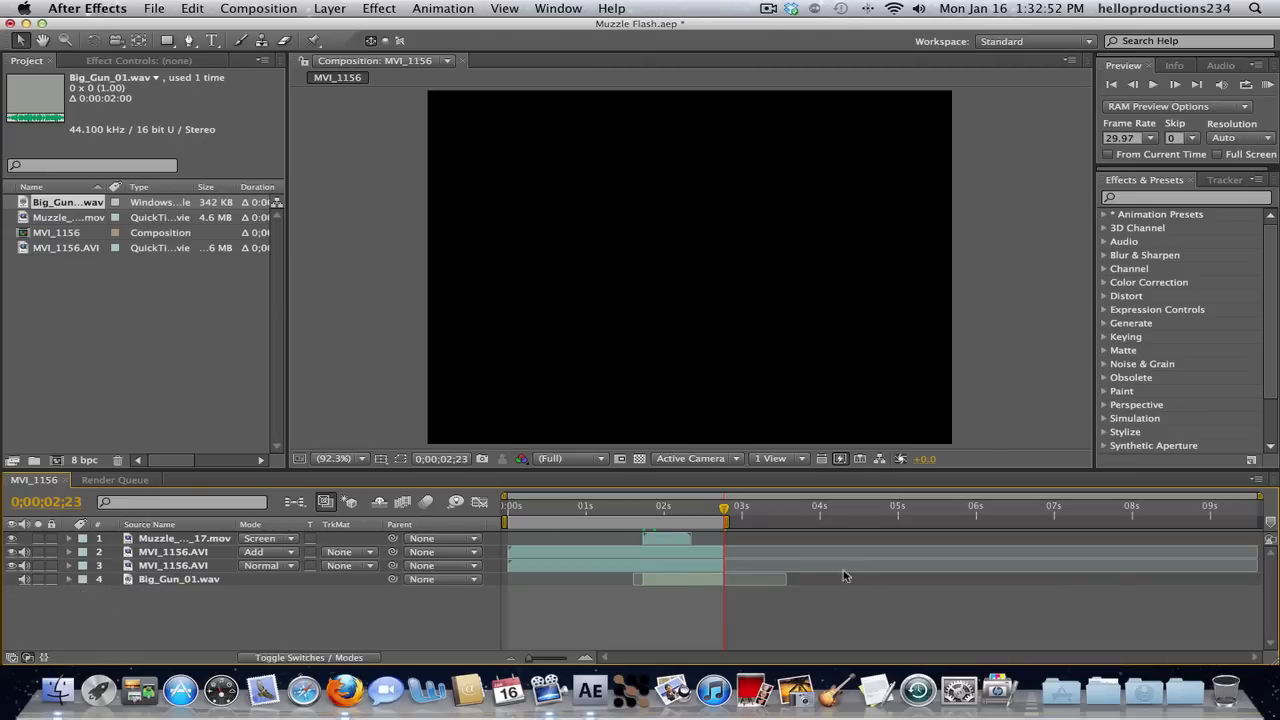
Step: Move the time indicator to 0;00;00;00 and run a RAM Preview of MVI_1156
left_click_drag(724, 505, 645, 505)
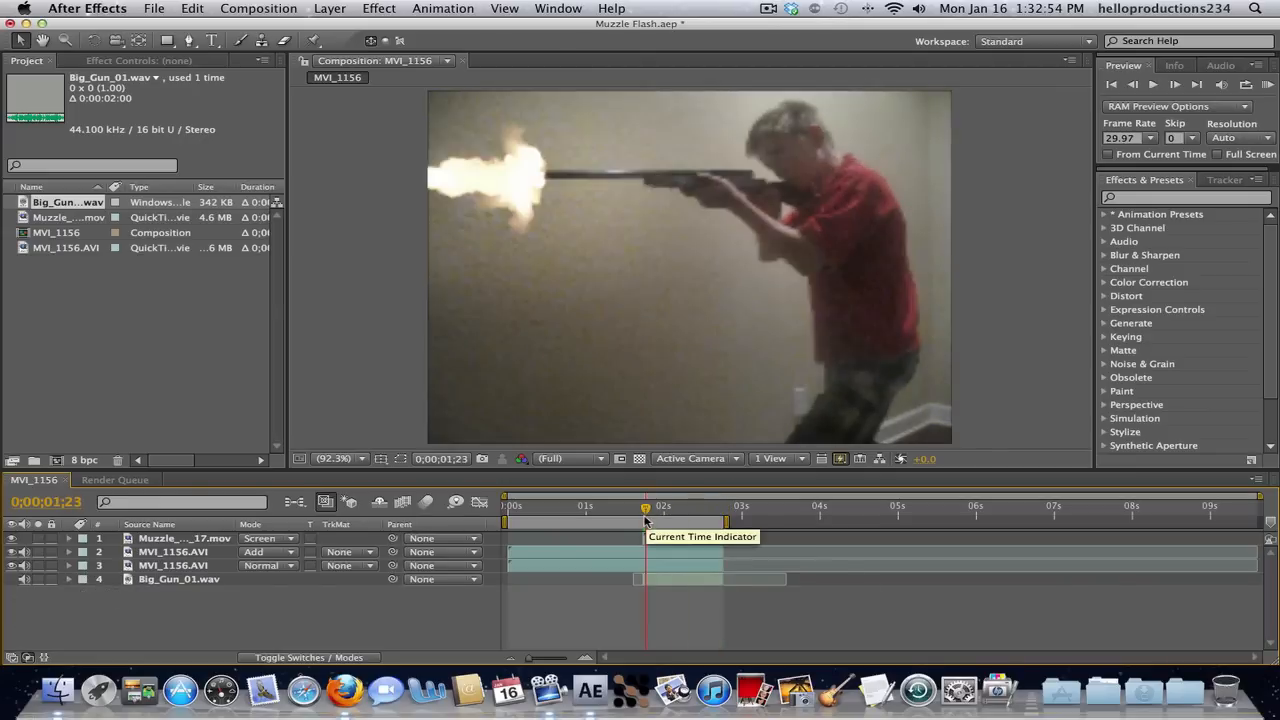
left_click_drag(645, 510, 692, 510)
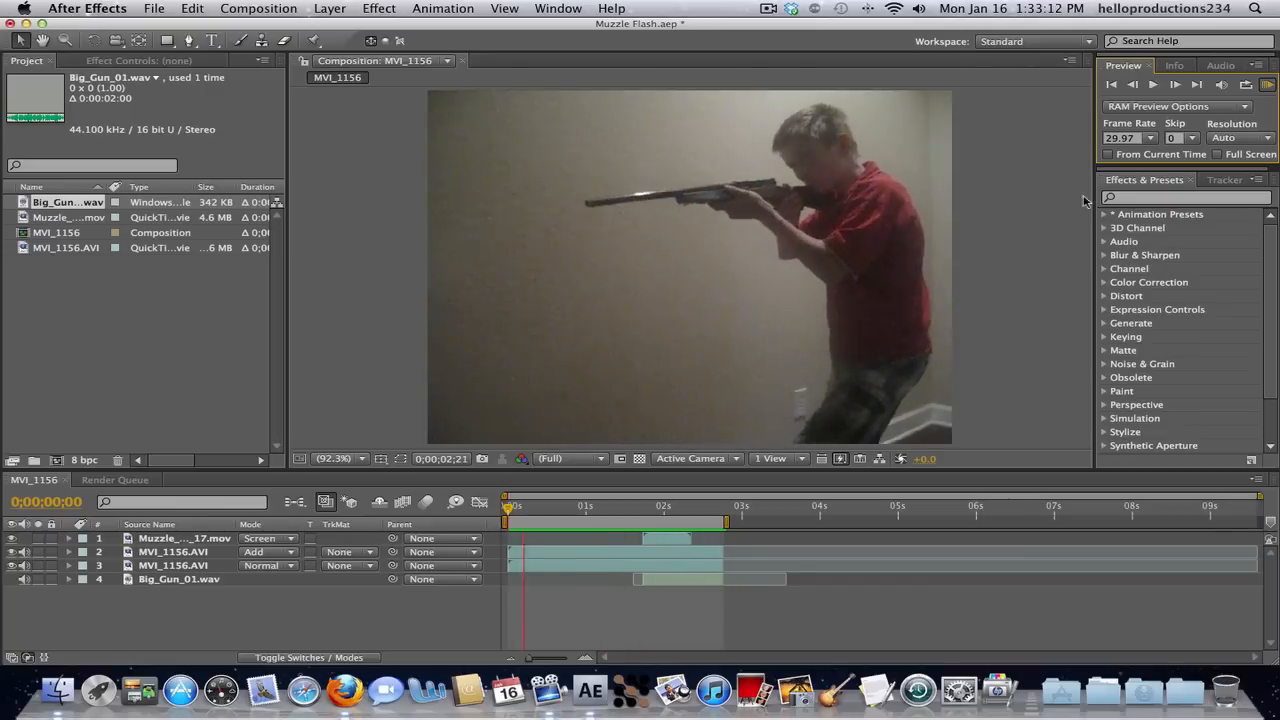
left_click(1267, 84)
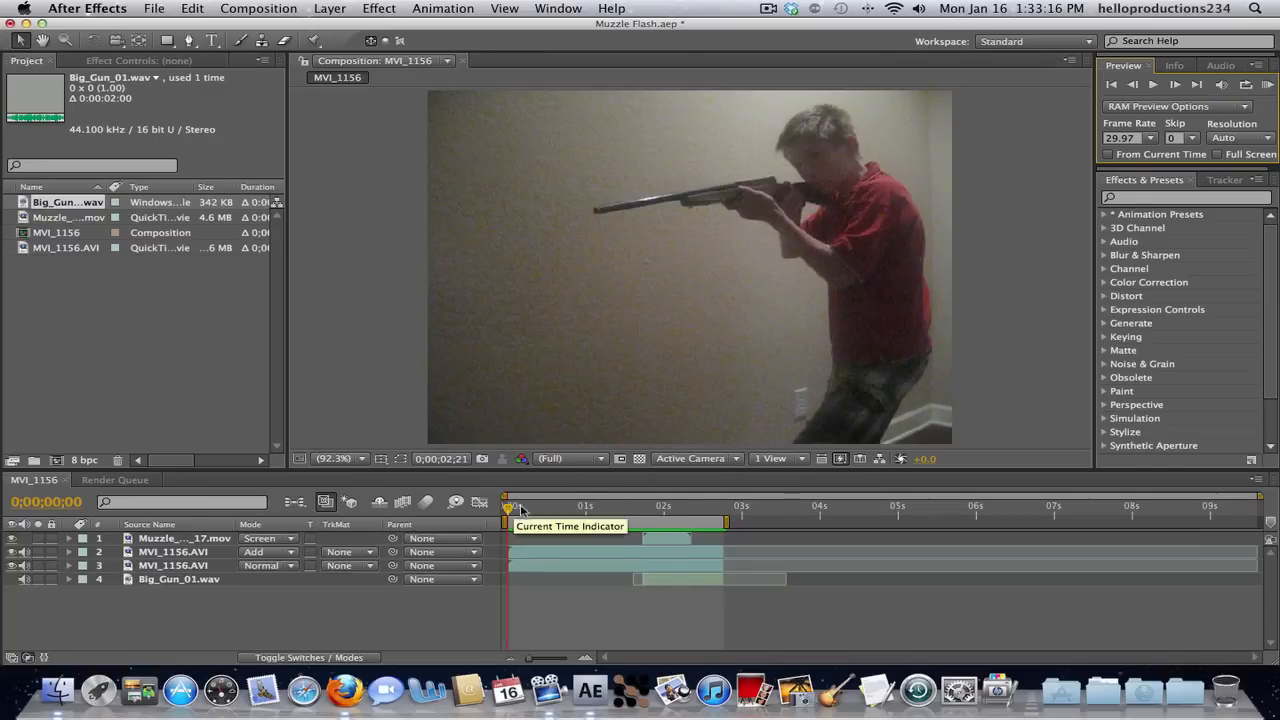
left_click(1153, 84)
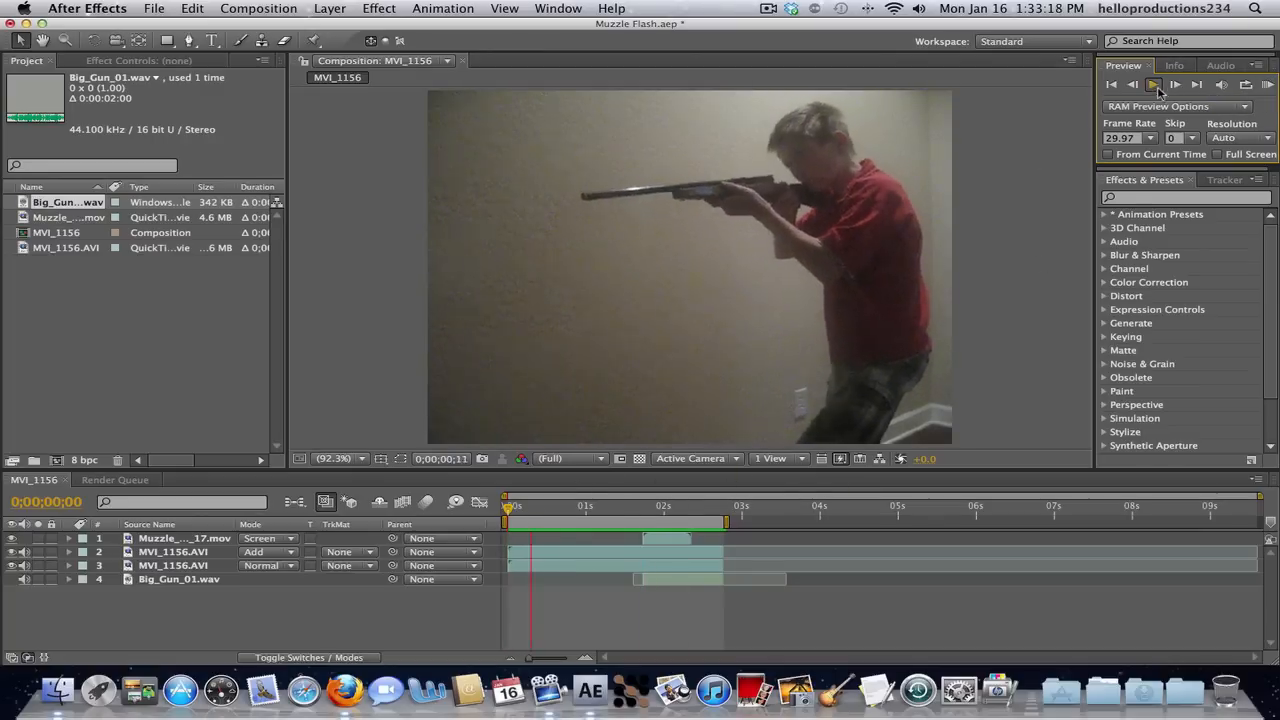